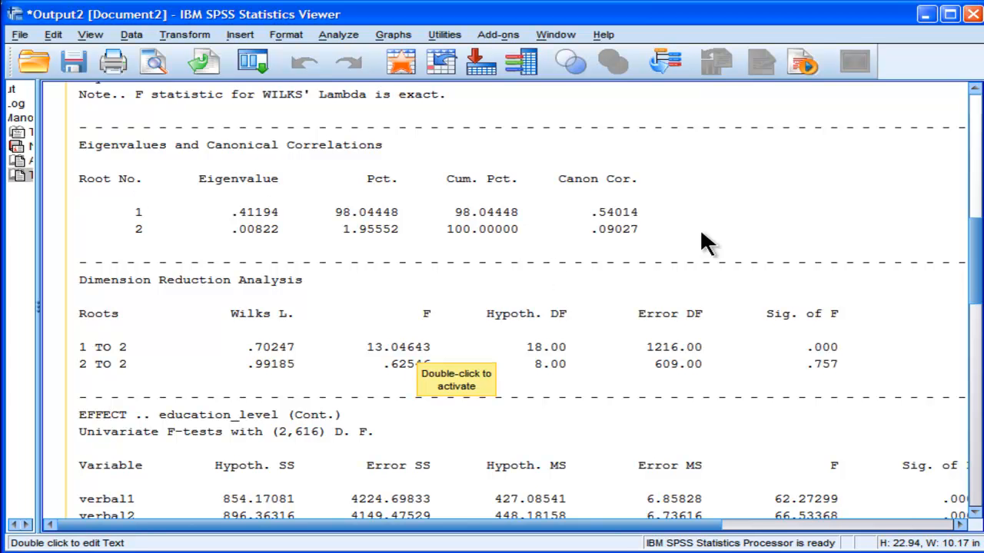
{"action": "mouse_move", "coordinate": [674, 277]}
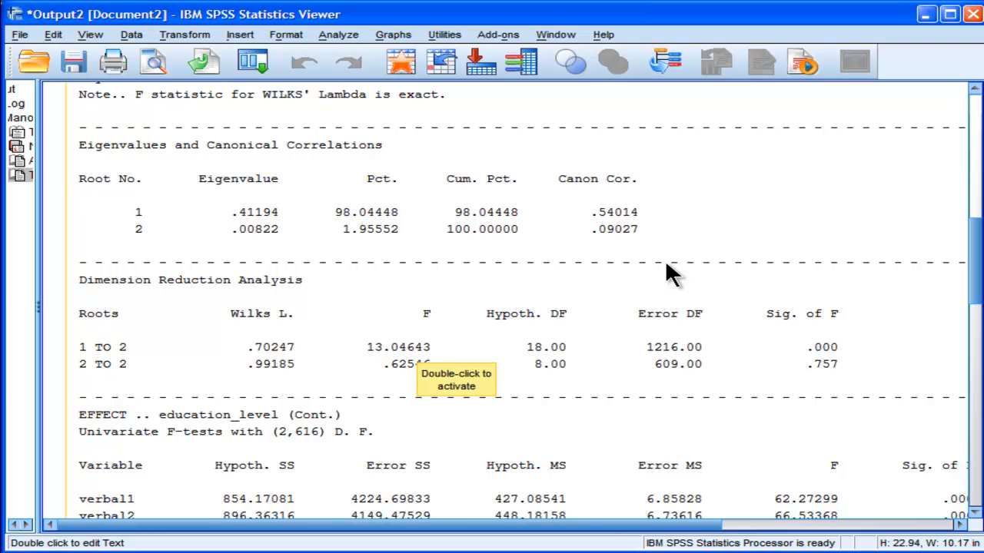
{"action": "mouse_move", "coordinate": [107, 385]}
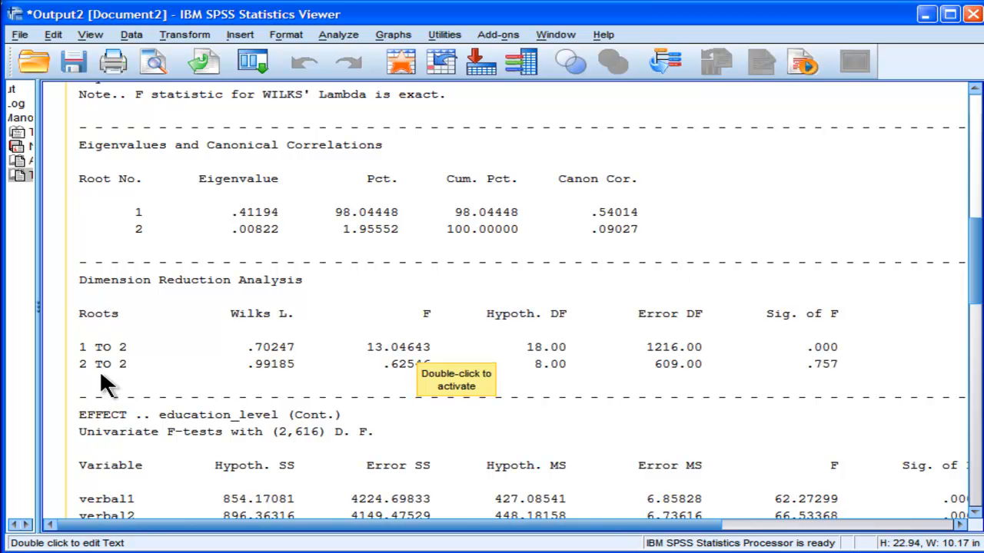
{"action": "mouse_move", "coordinate": [350, 395]}
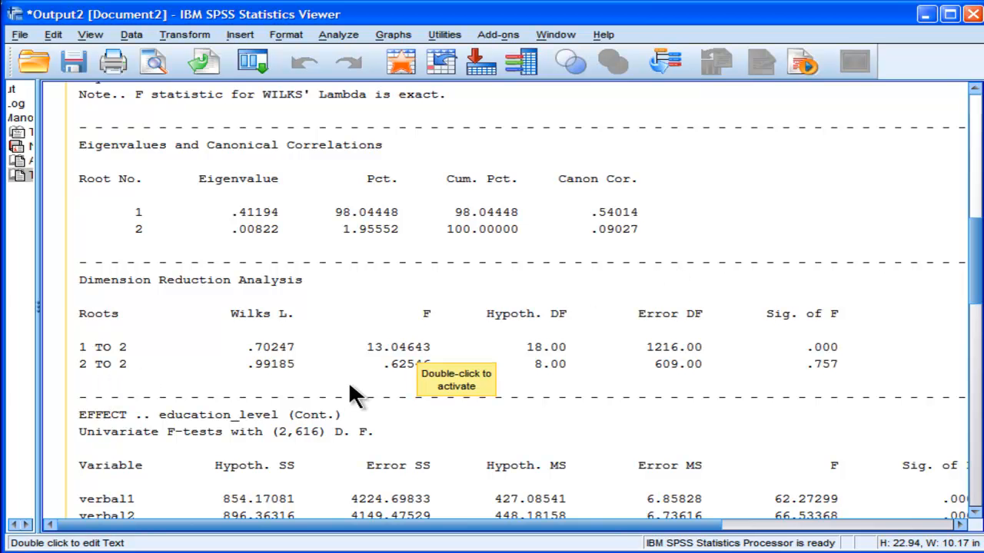
{"action": "mouse_move", "coordinate": [406, 383]}
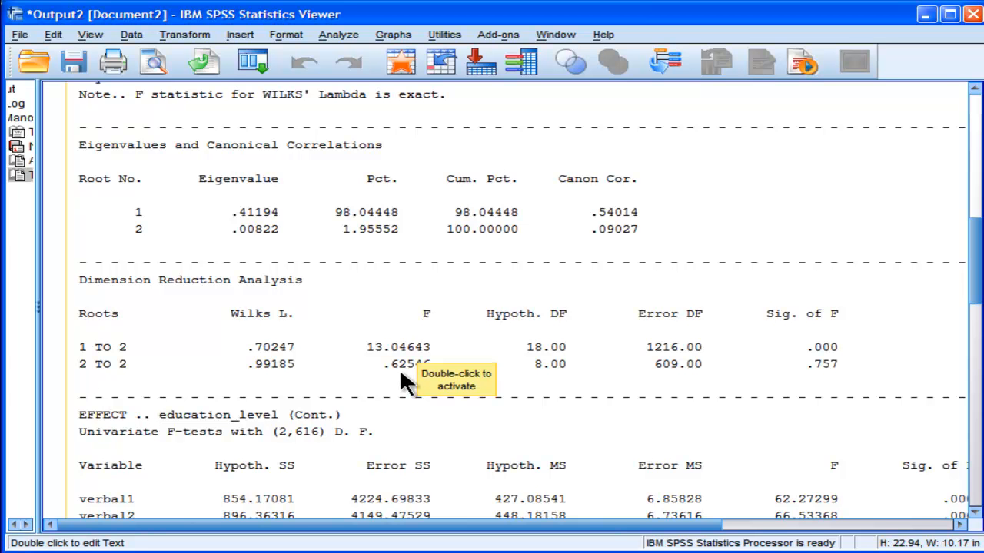
{"action": "mouse_move", "coordinate": [406, 385]}
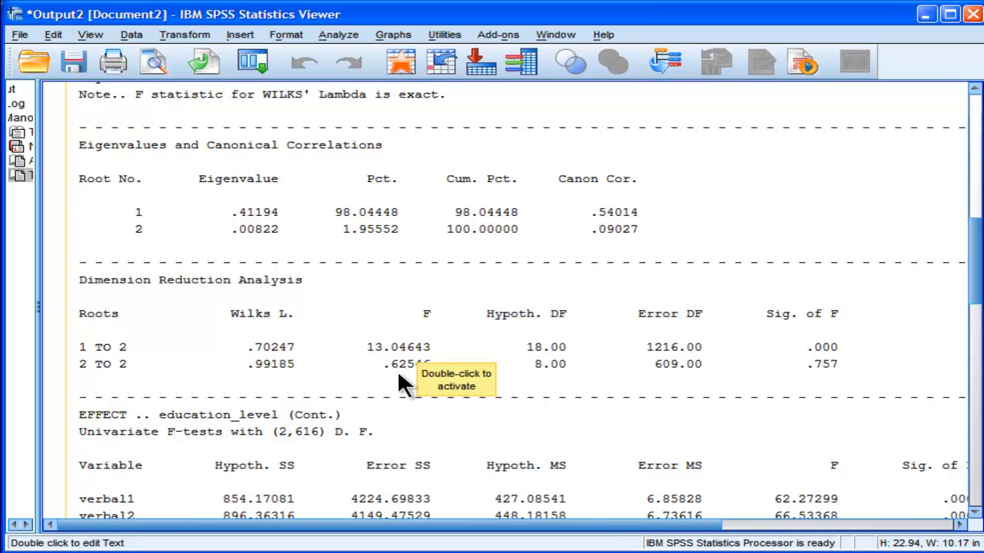
{"action": "mouse_move", "coordinate": [253, 215]}
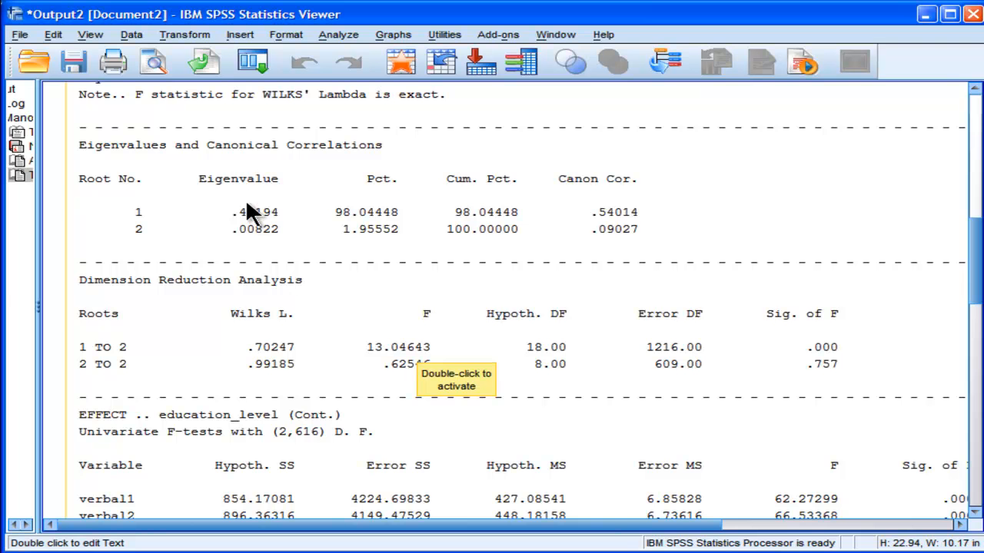
{"action": "mouse_move", "coordinate": [557, 399]}
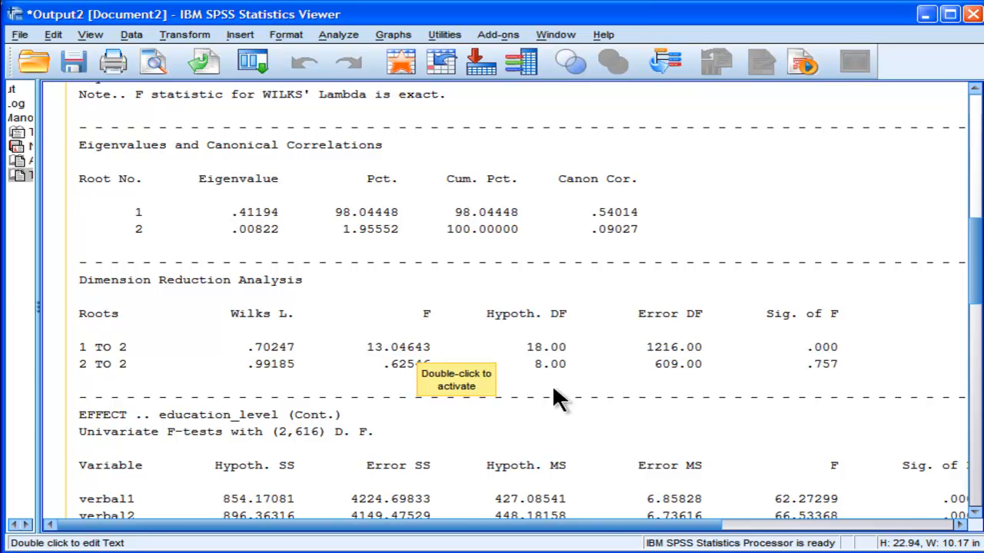
{"action": "mouse_move", "coordinate": [273, 388]}
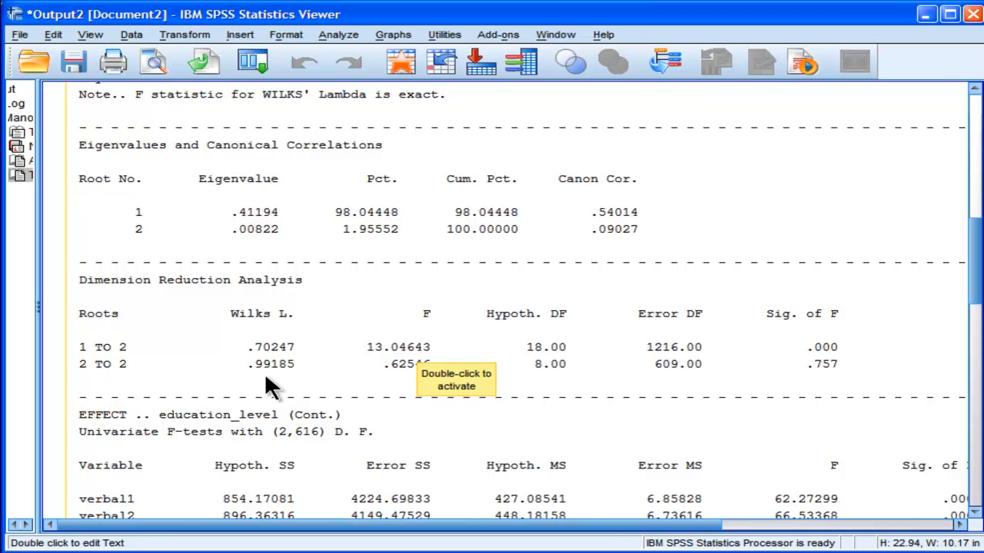
{"action": "mouse_move", "coordinate": [277, 381]}
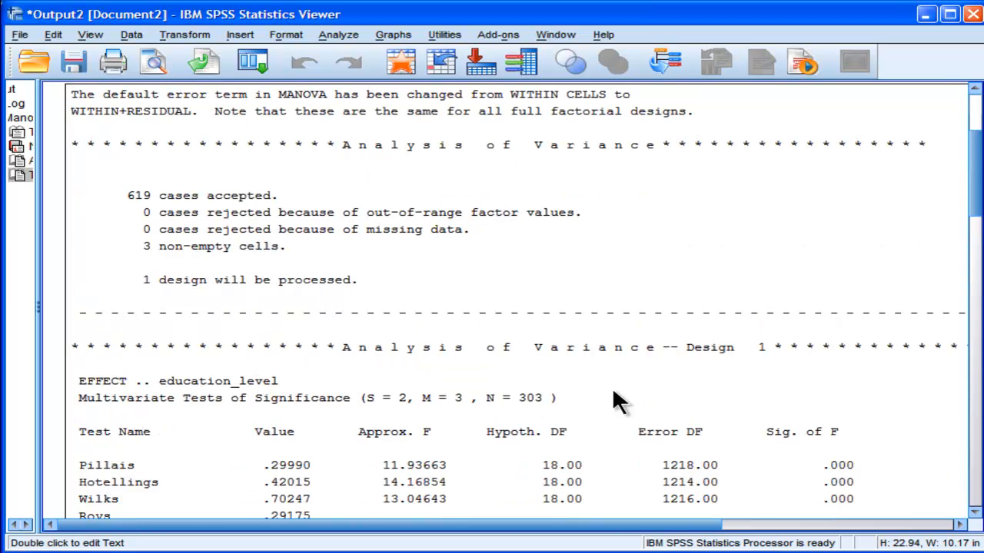
{"action": "scroll", "scroll_direction": "down", "scroll_amount": 3}
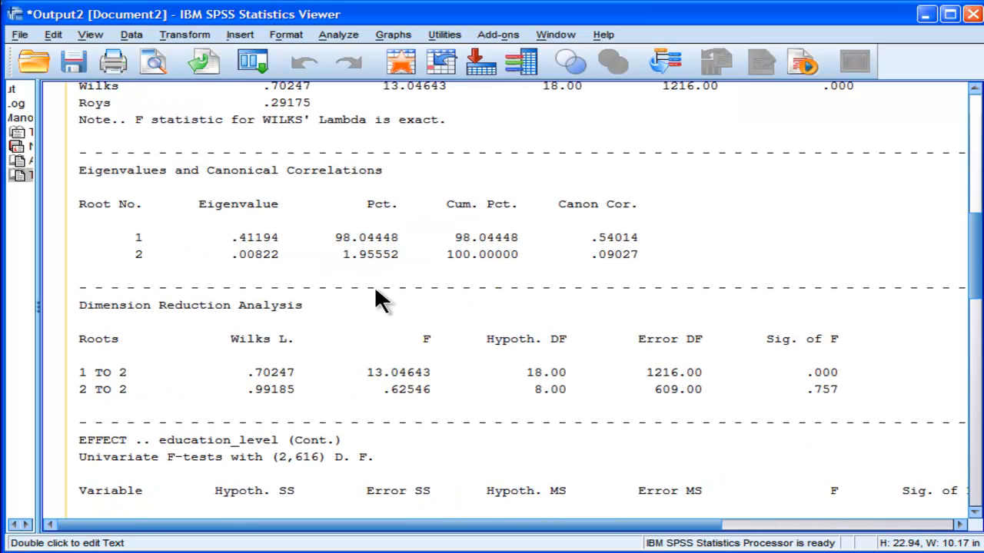
{"action": "mouse_move", "coordinate": [358, 277]}
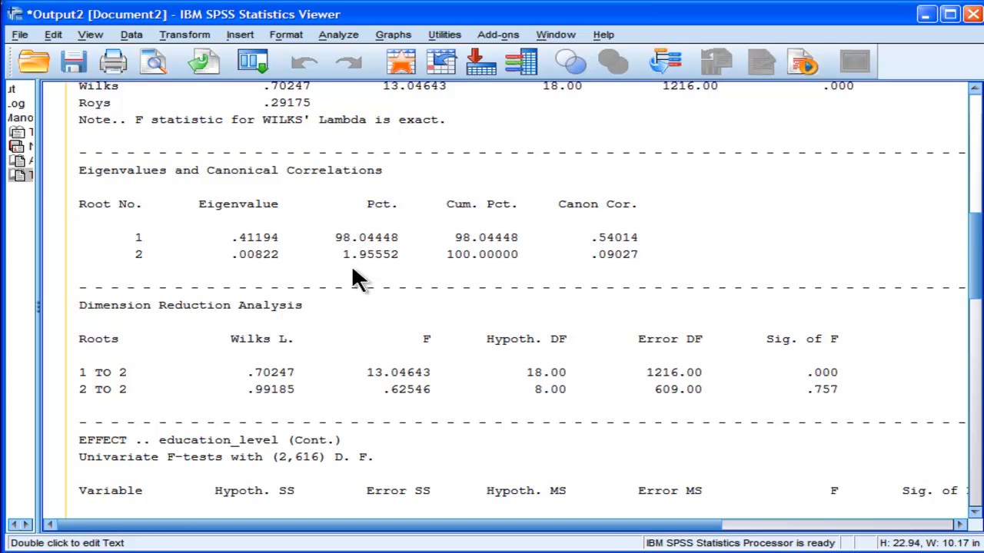
{"action": "mouse_move", "coordinate": [410, 410]}
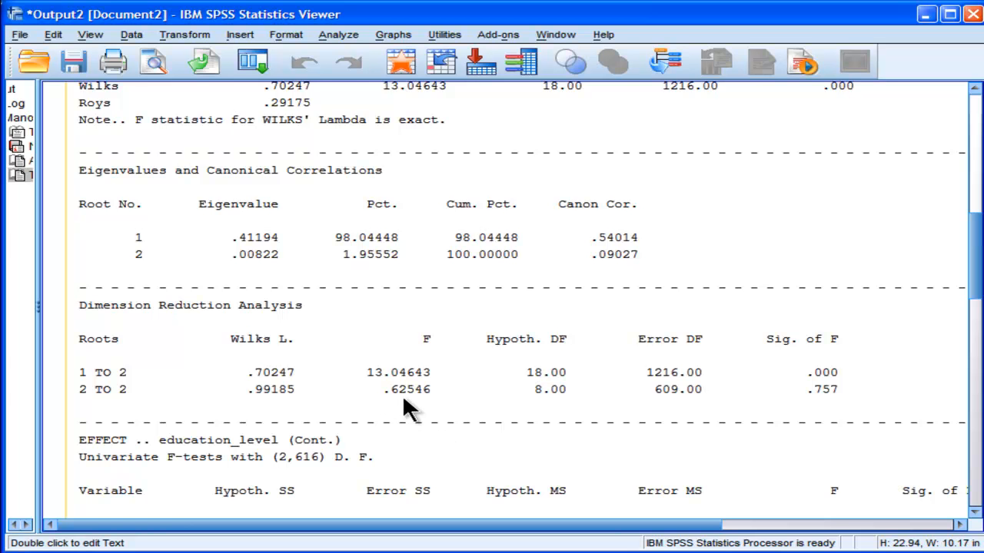
{"action": "mouse_move", "coordinate": [834, 411]}
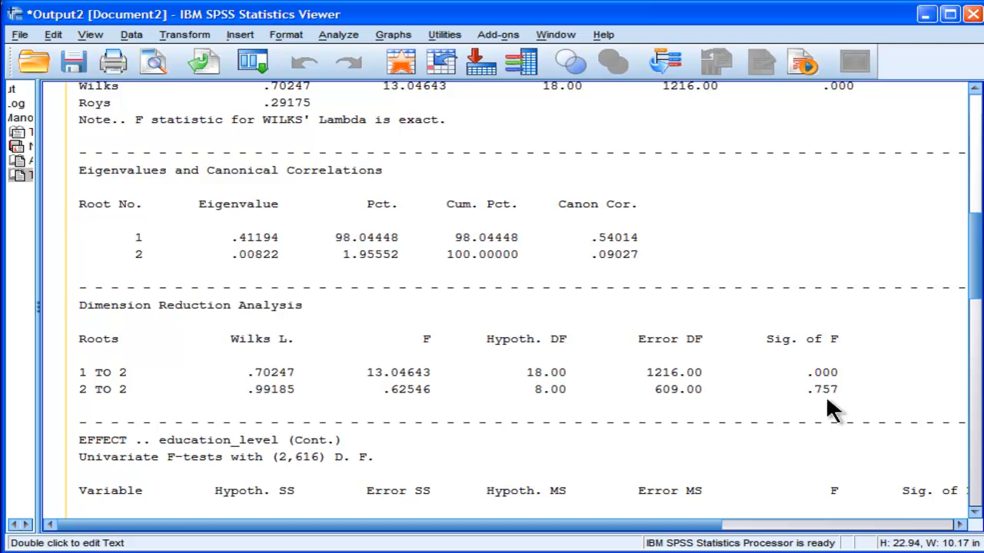
{"action": "mouse_move", "coordinate": [146, 265]}
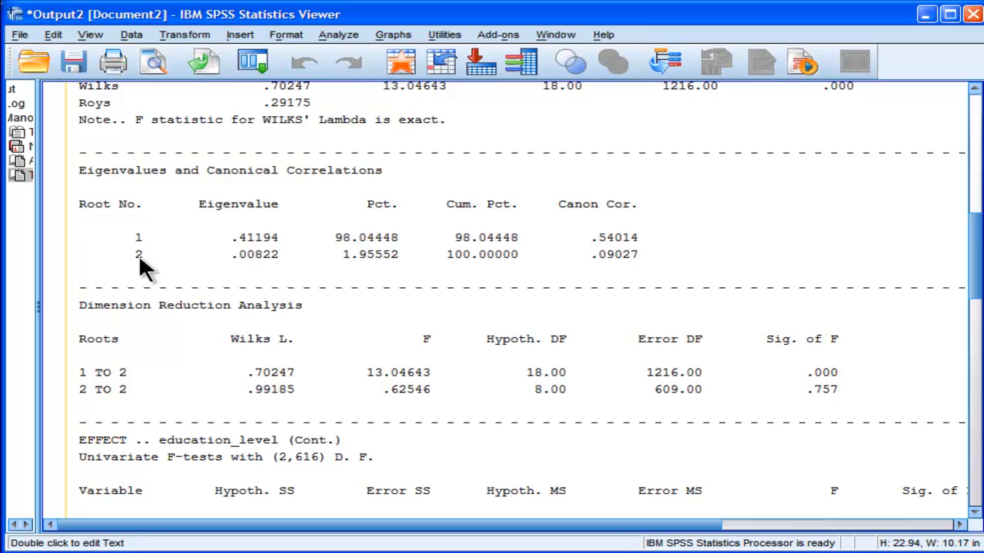
{"action": "mouse_move", "coordinate": [619, 265]}
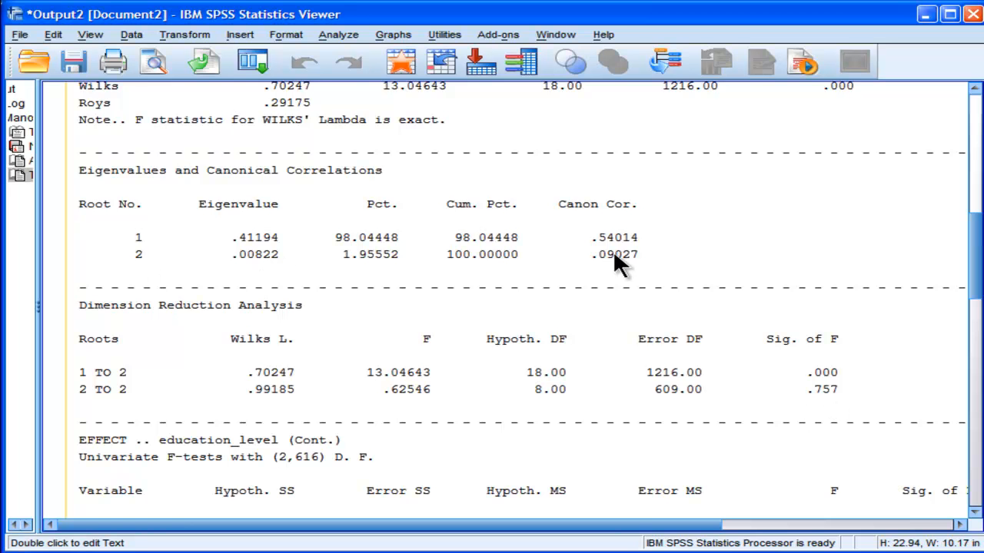
{"action": "mouse_move", "coordinate": [842, 426]}
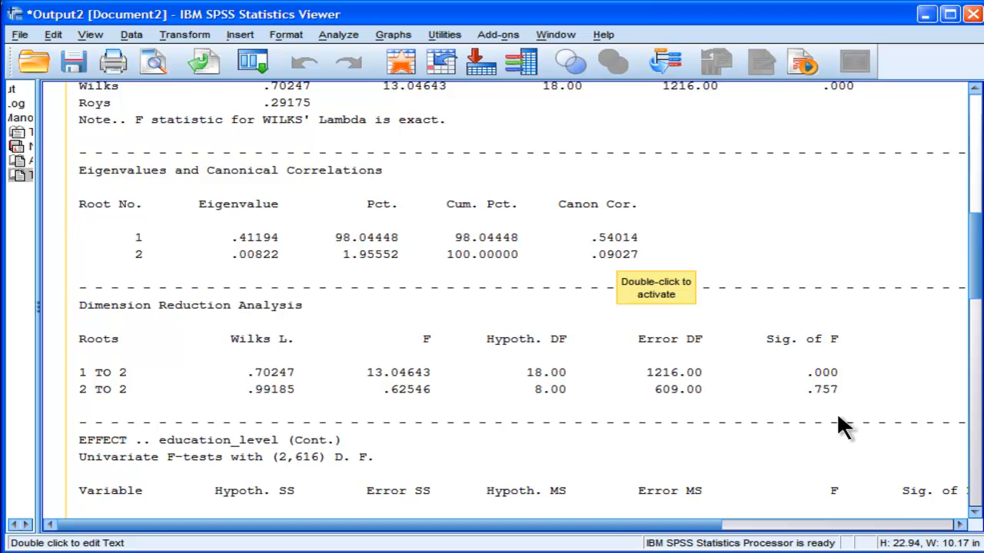
{"action": "mouse_move", "coordinate": [515, 381]}
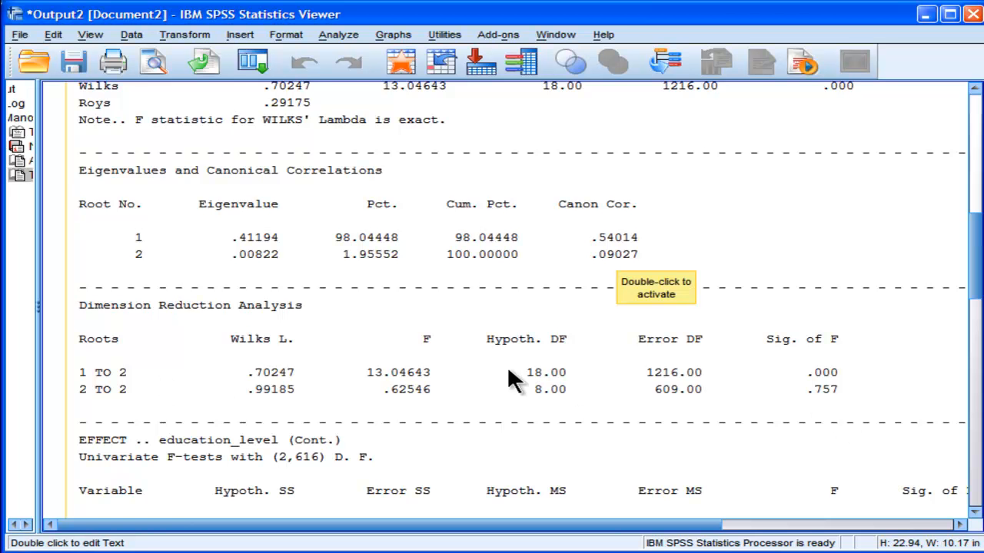
{"action": "mouse_move", "coordinate": [956, 277]}
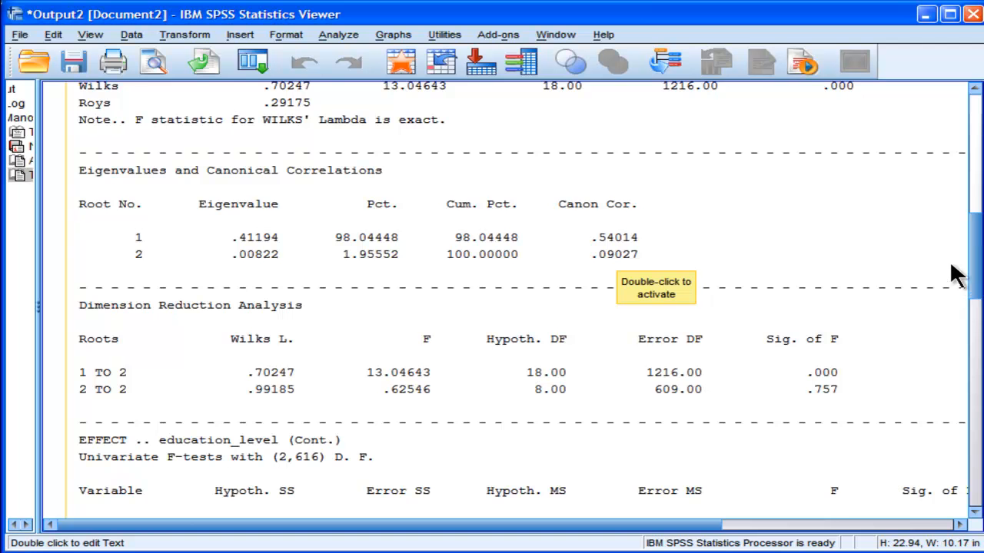
{"action": "scroll", "scroll_direction": "down", "scroll_amount": 3}
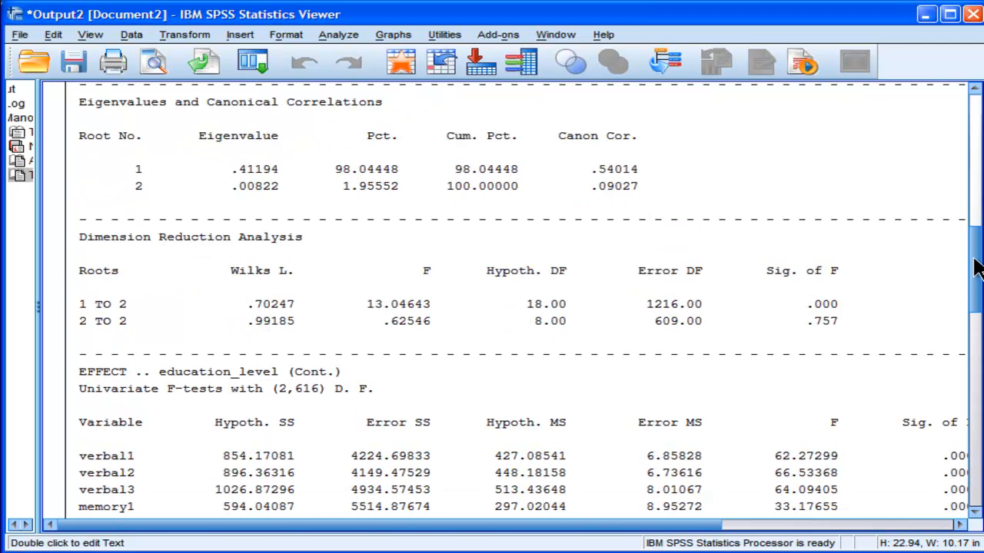
{"action": "scroll", "scroll_direction": "down", "scroll_amount": 3}
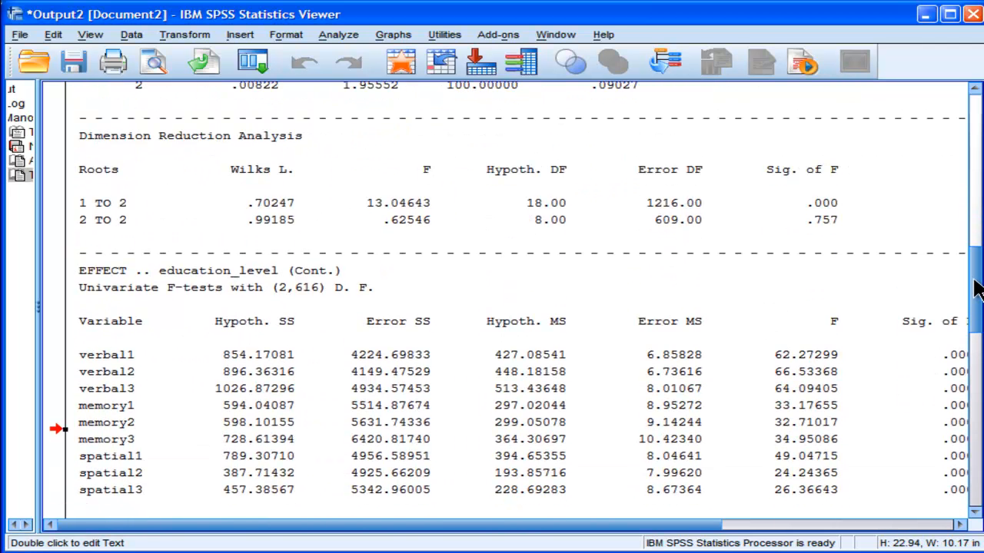
{"action": "scroll", "scroll_direction": "down", "scroll_amount": 3}
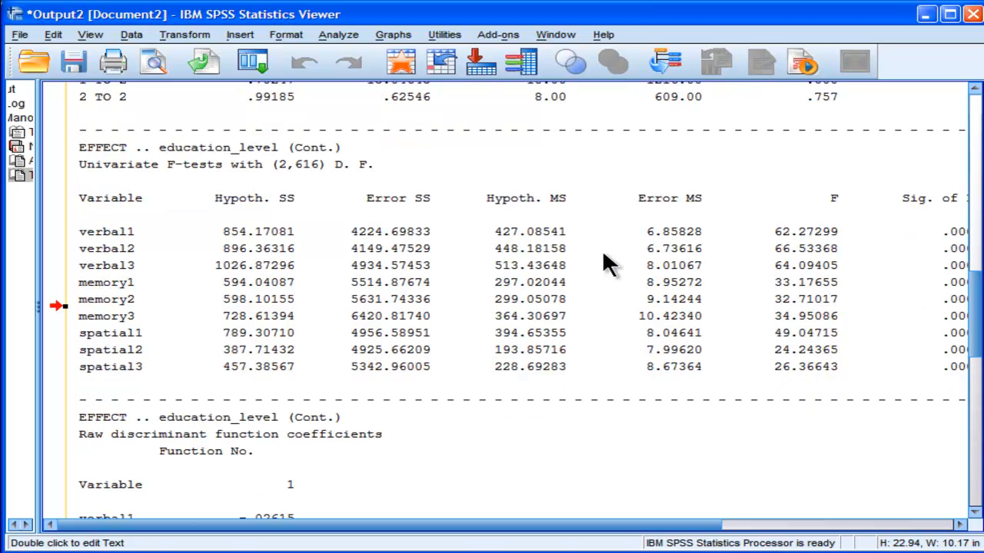
{"action": "mouse_move", "coordinate": [307, 237]}
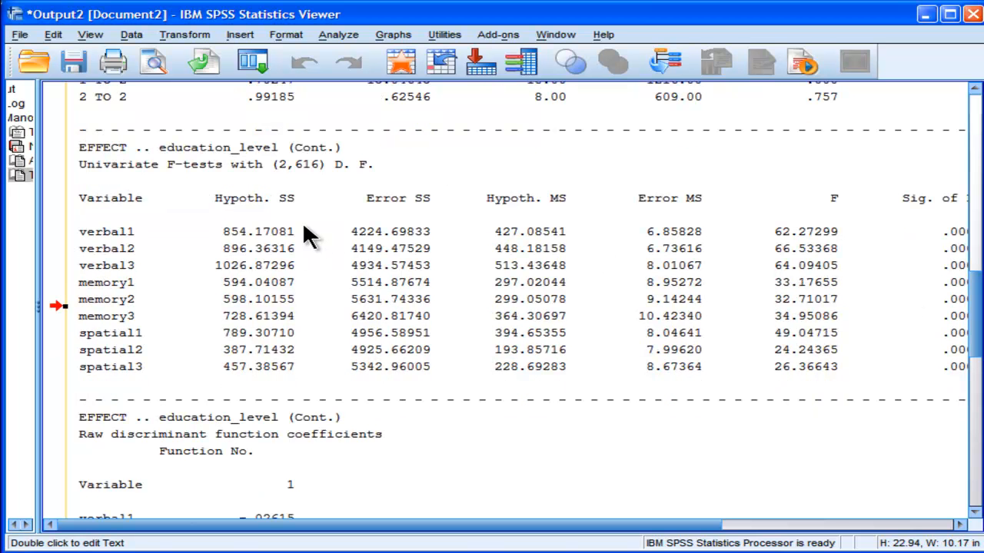
{"action": "mouse_move", "coordinate": [438, 445]}
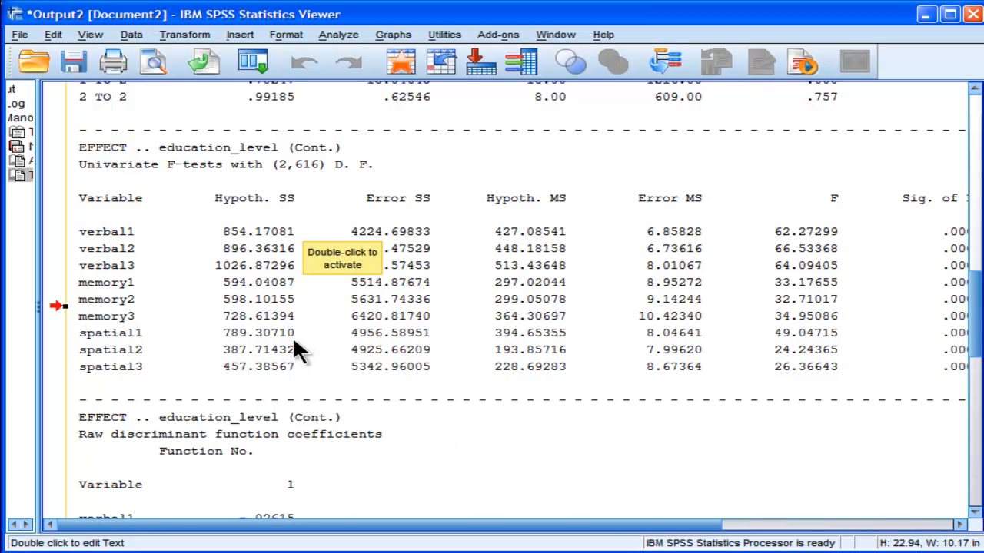
{"action": "mouse_move", "coordinate": [127, 238]}
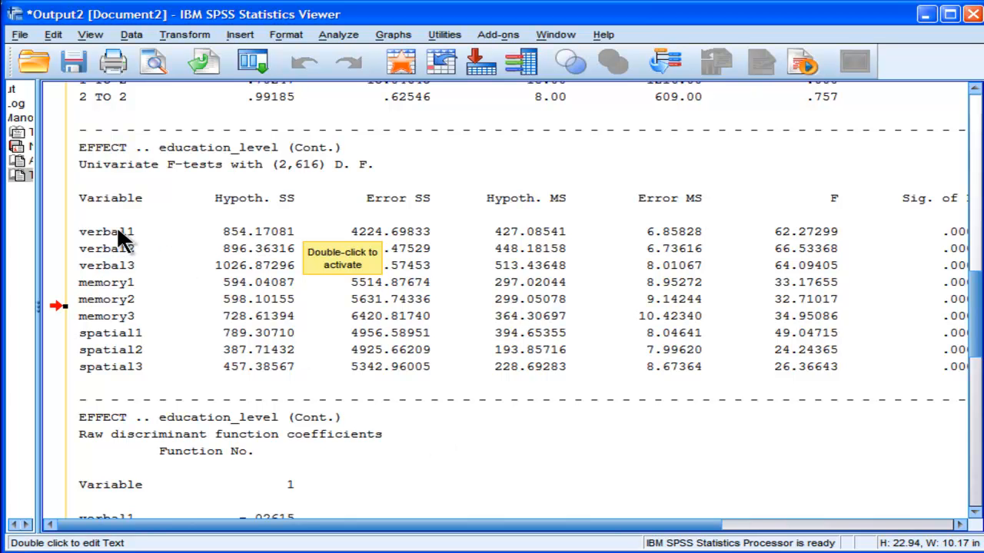
{"action": "mouse_move", "coordinate": [135, 342]}
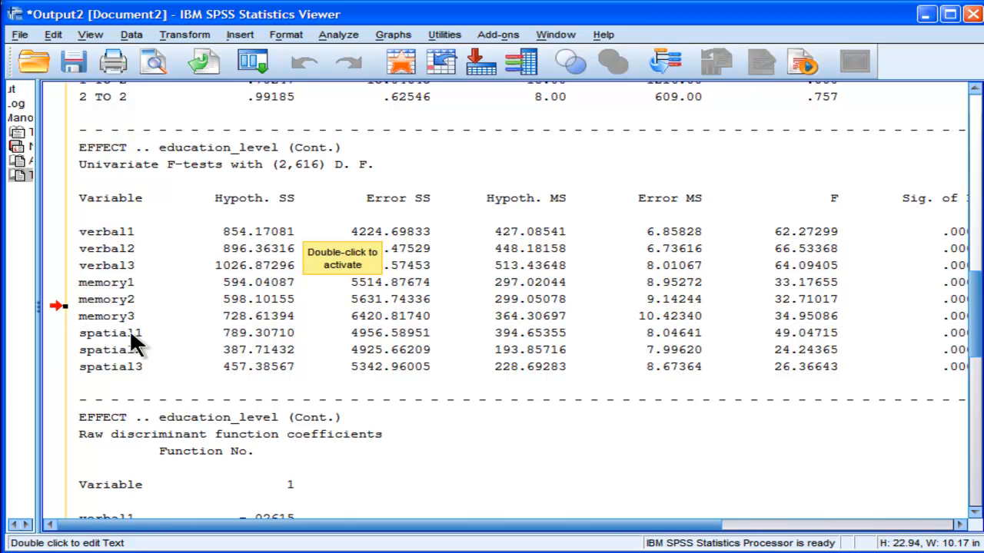
{"action": "mouse_move", "coordinate": [247, 238]}
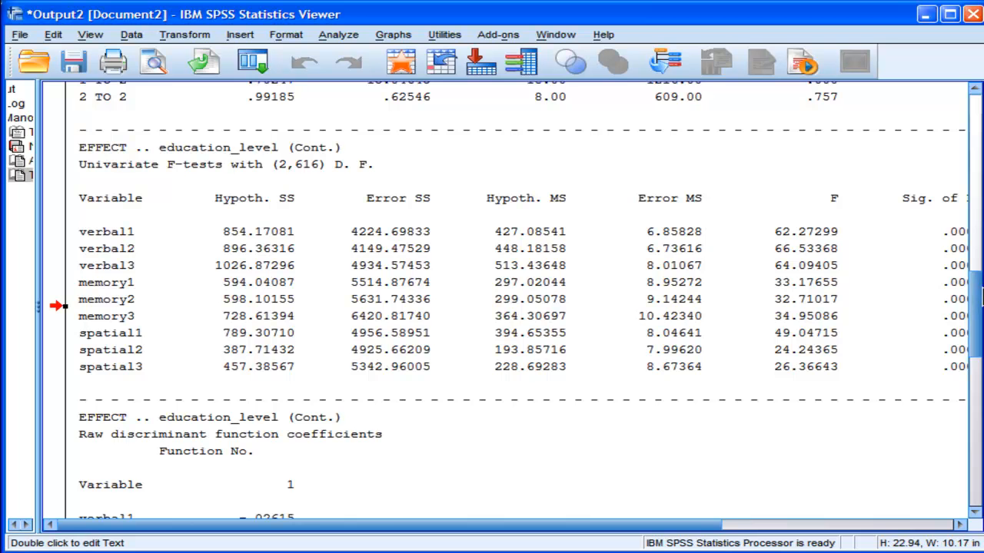
{"action": "scroll", "scroll_direction": "down", "scroll_amount": 3}
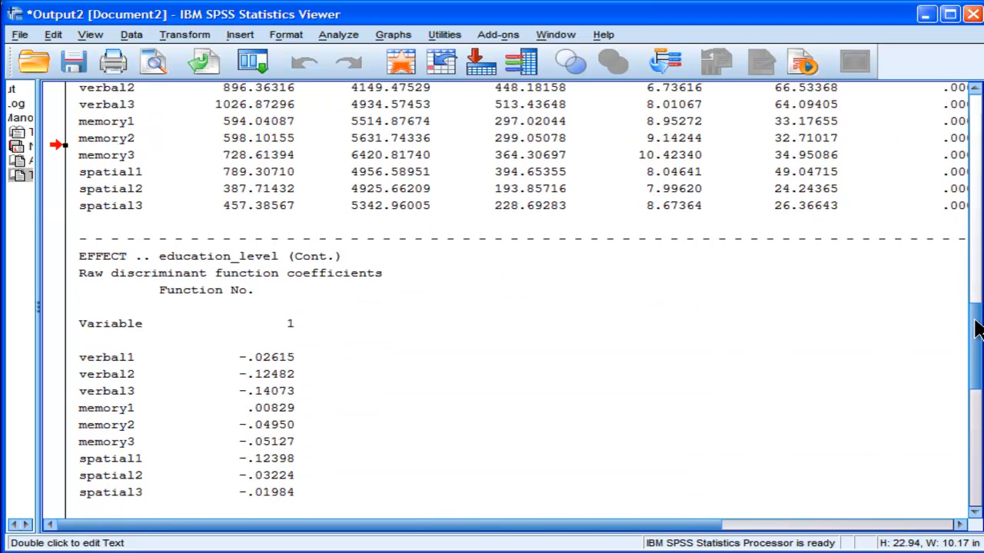
{"action": "scroll", "scroll_direction": "down", "scroll_amount": 3}
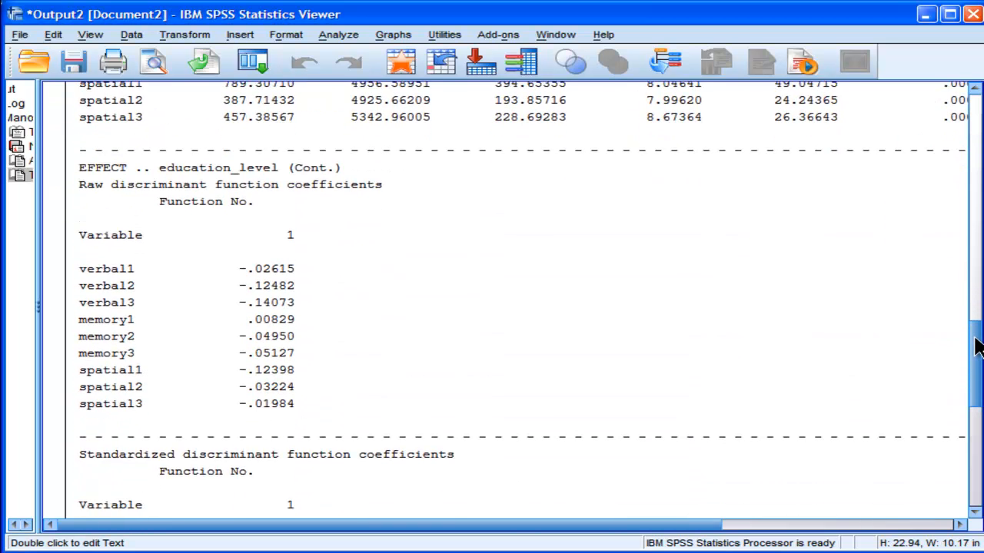
{"action": "scroll", "scroll_direction": "down", "scroll_amount": 3}
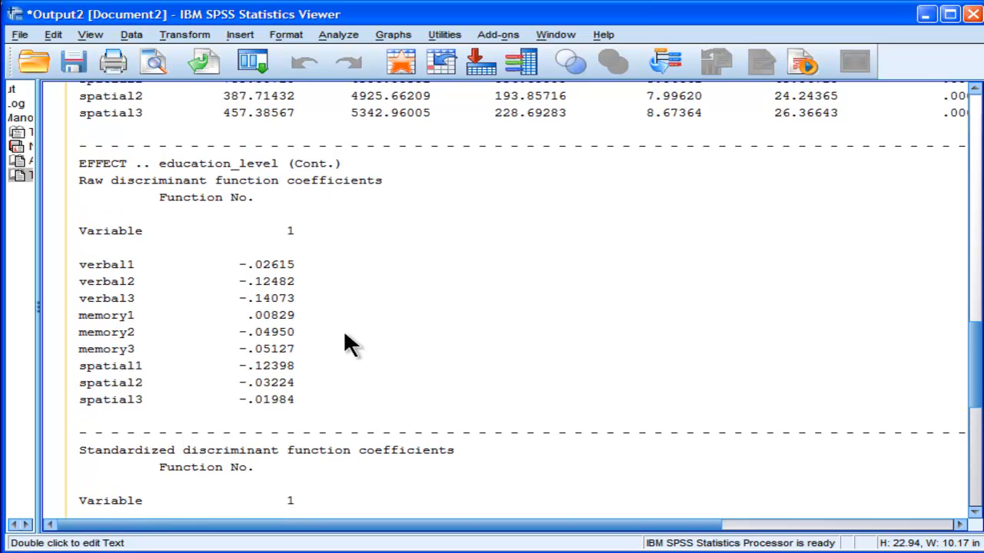
{"action": "mouse_move", "coordinate": [419, 354]}
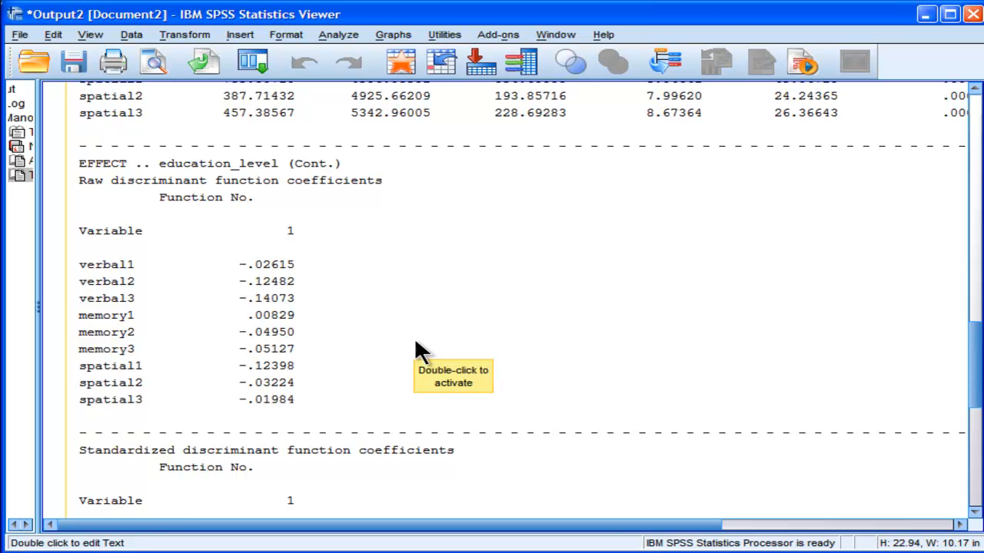
{"action": "mouse_move", "coordinate": [269, 411]}
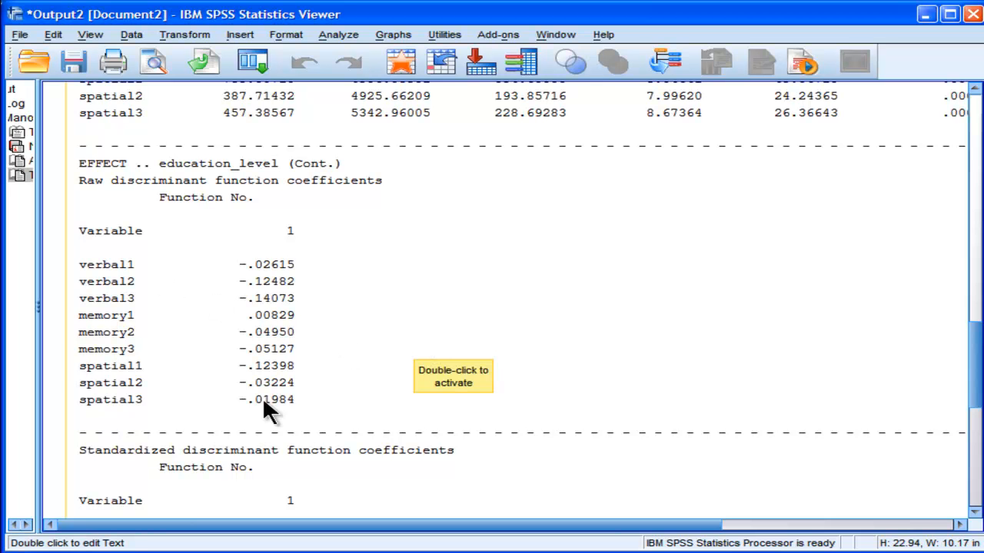
{"action": "mouse_move", "coordinate": [623, 419]}
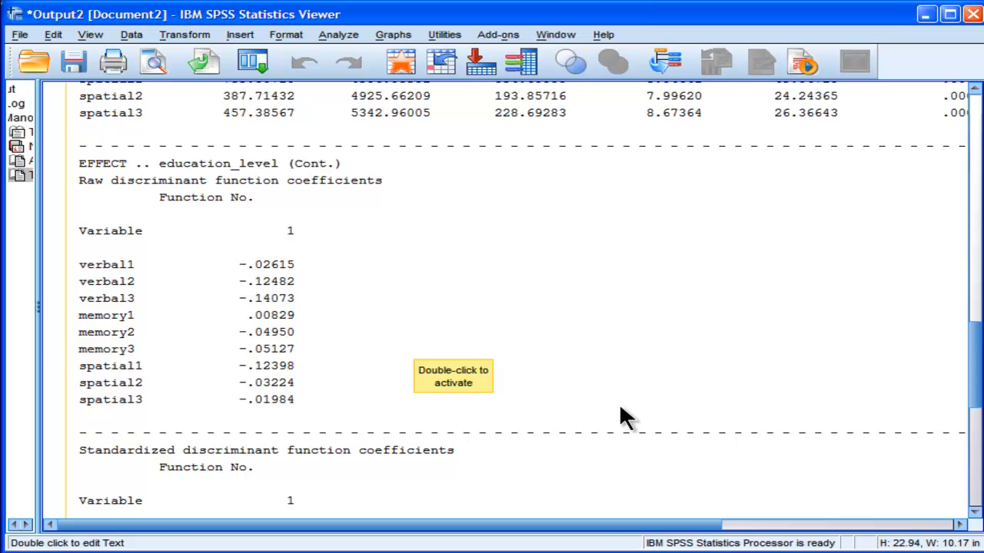
{"action": "mouse_move", "coordinate": [354, 404]}
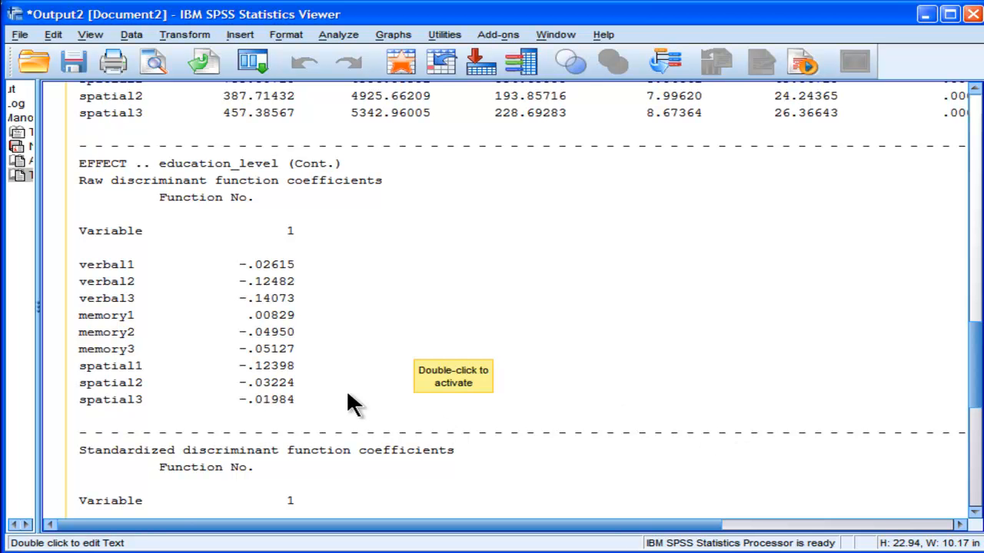
{"action": "mouse_move", "coordinate": [284, 380]}
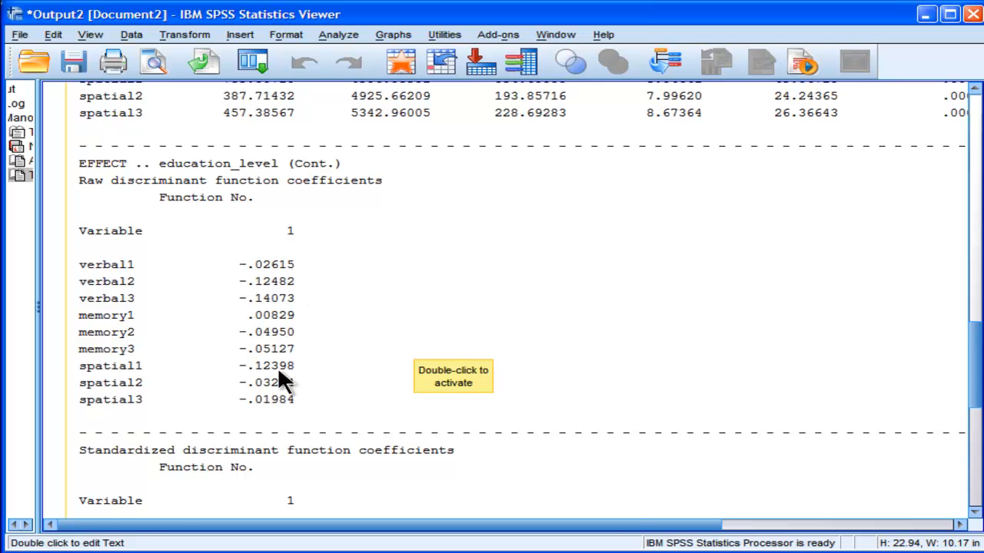
{"action": "mouse_move", "coordinate": [276, 423]}
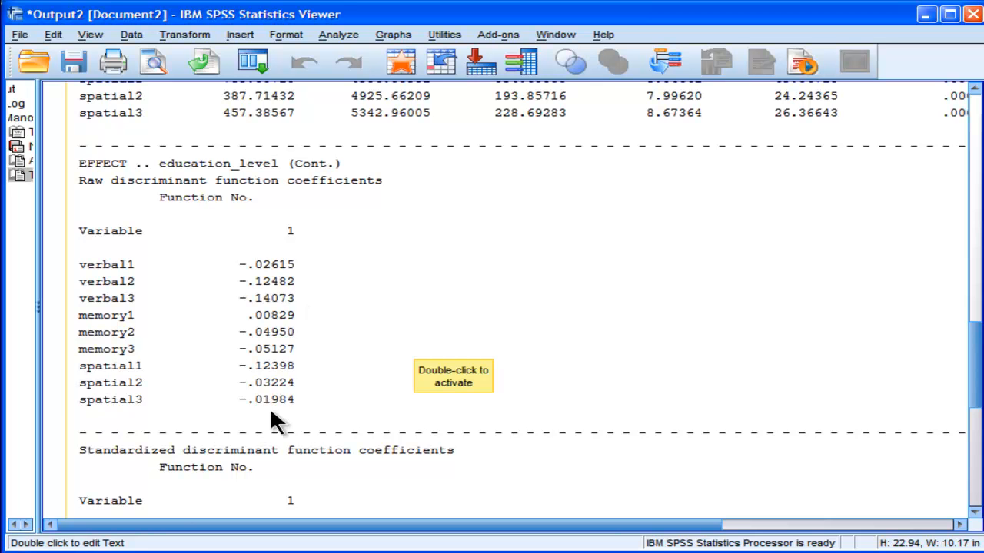
{"action": "mouse_move", "coordinate": [348, 400]}
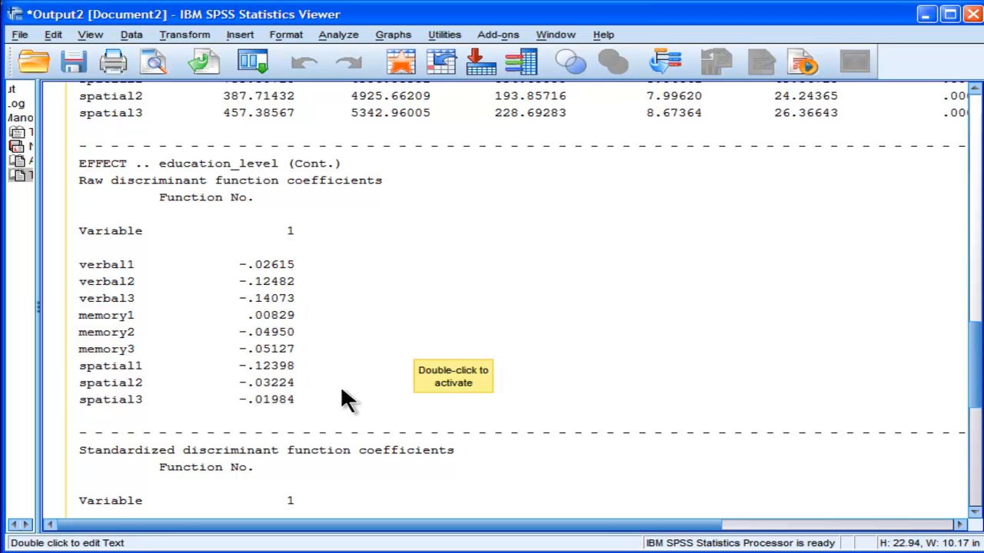
{"action": "mouse_move", "coordinate": [269, 427]}
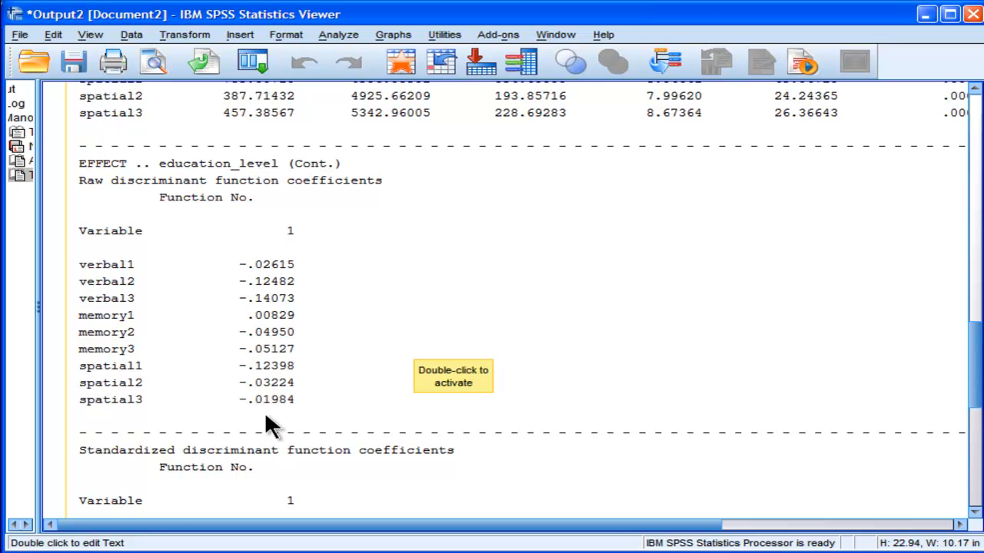
{"action": "mouse_move", "coordinate": [273, 327]}
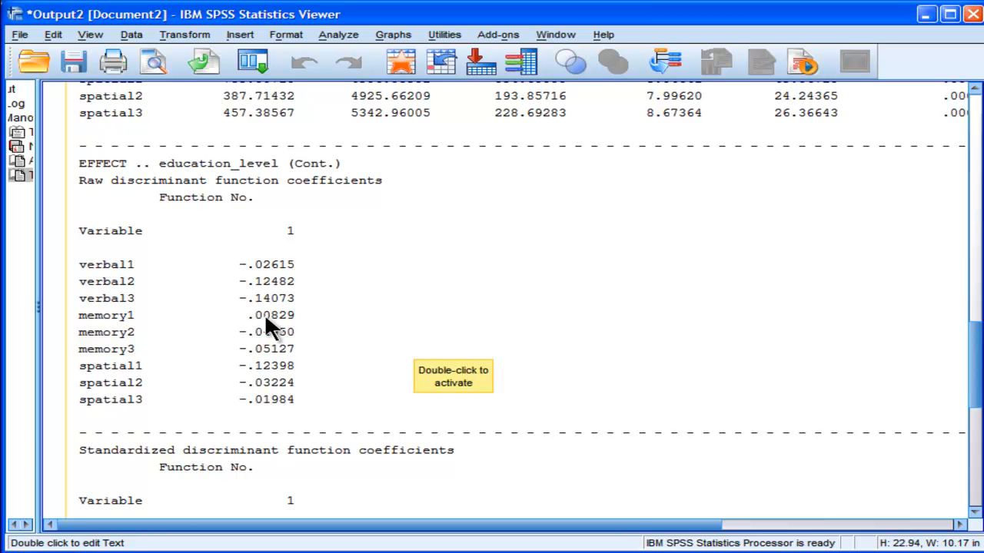
{"action": "mouse_move", "coordinate": [373, 388]}
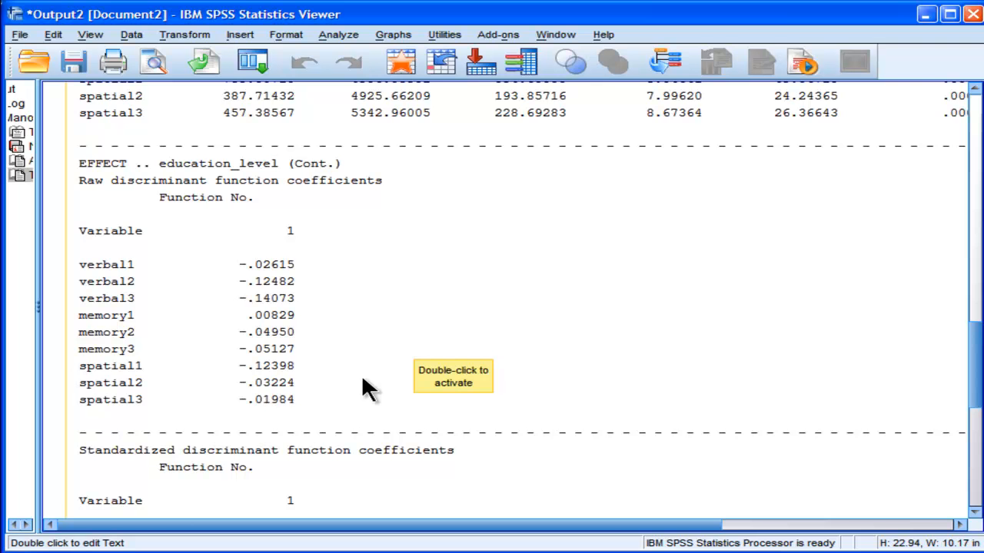
{"action": "mouse_move", "coordinate": [246, 342]}
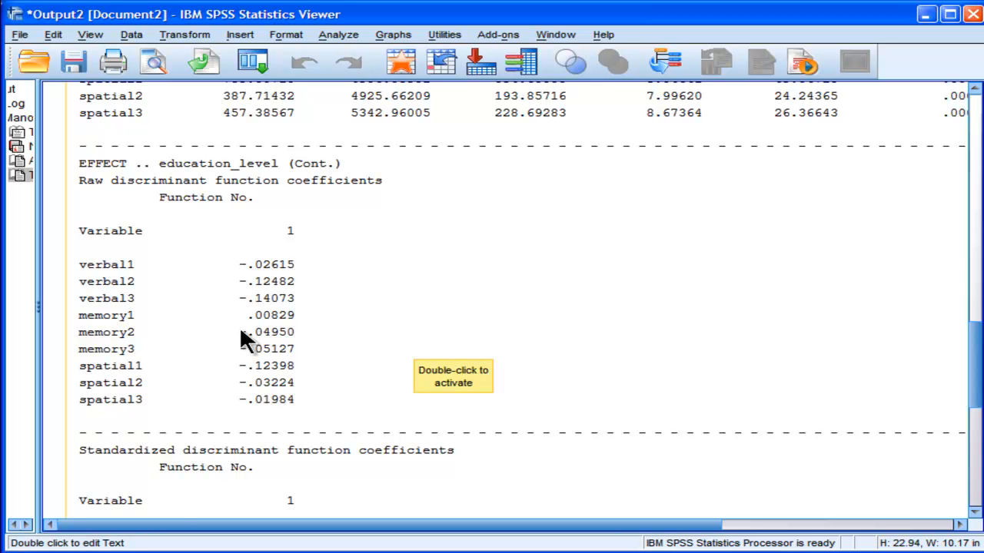
{"action": "mouse_move", "coordinate": [248, 377]}
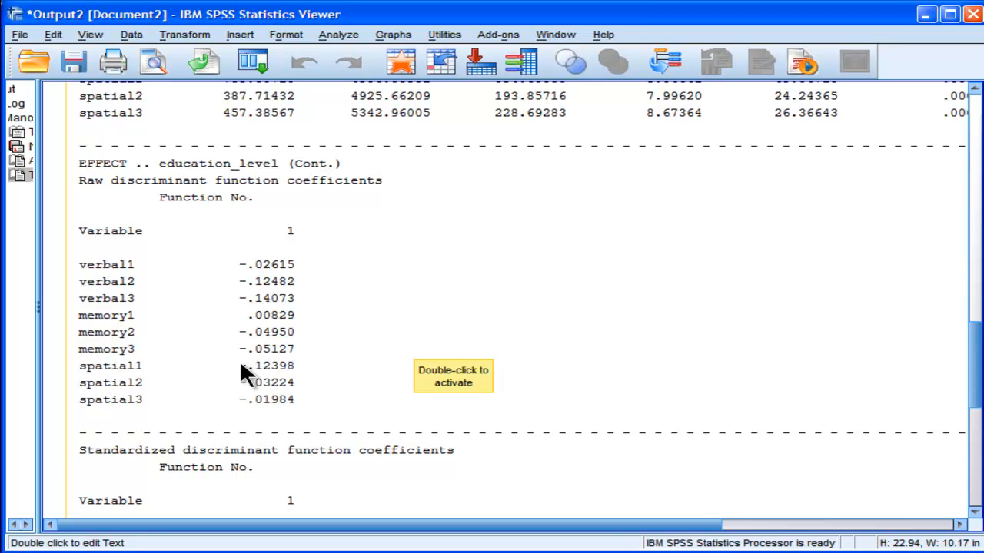
{"action": "mouse_move", "coordinate": [253, 415]}
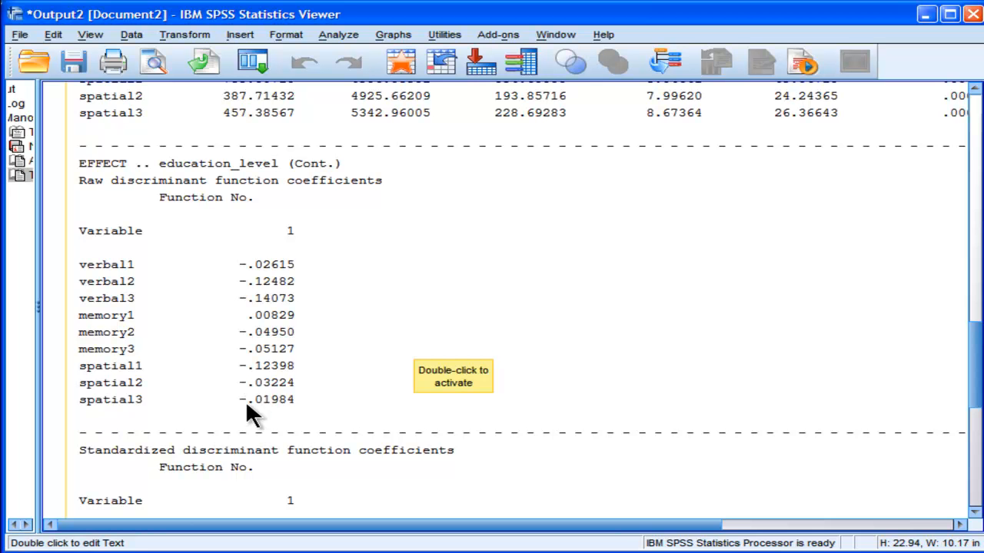
{"action": "mouse_move", "coordinate": [255, 321]}
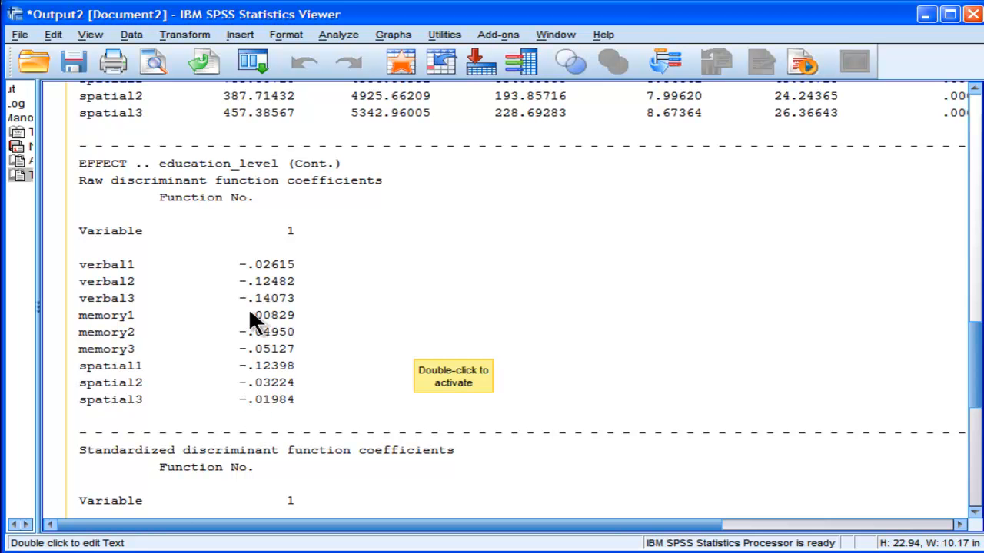
{"action": "mouse_move", "coordinate": [312, 353]}
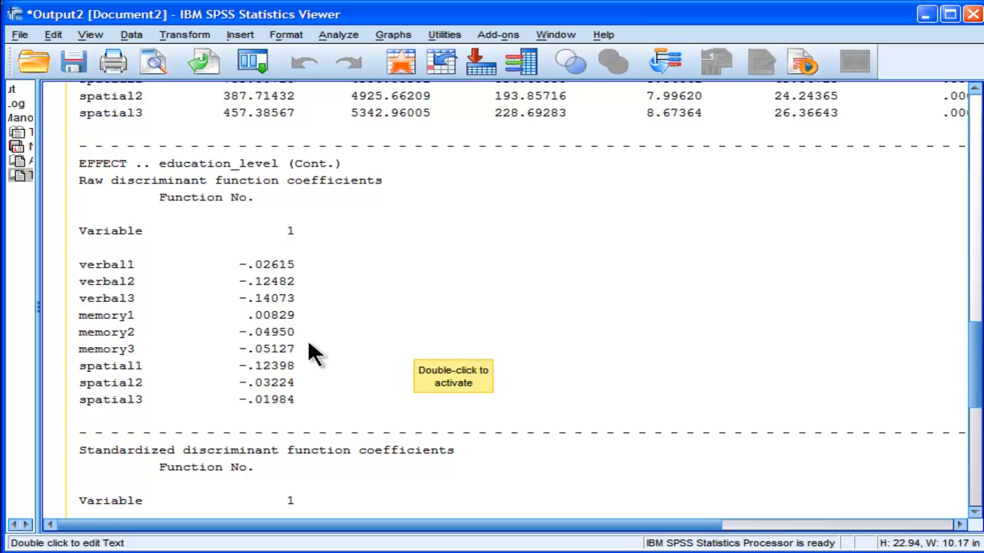
{"action": "mouse_move", "coordinate": [355, 394]}
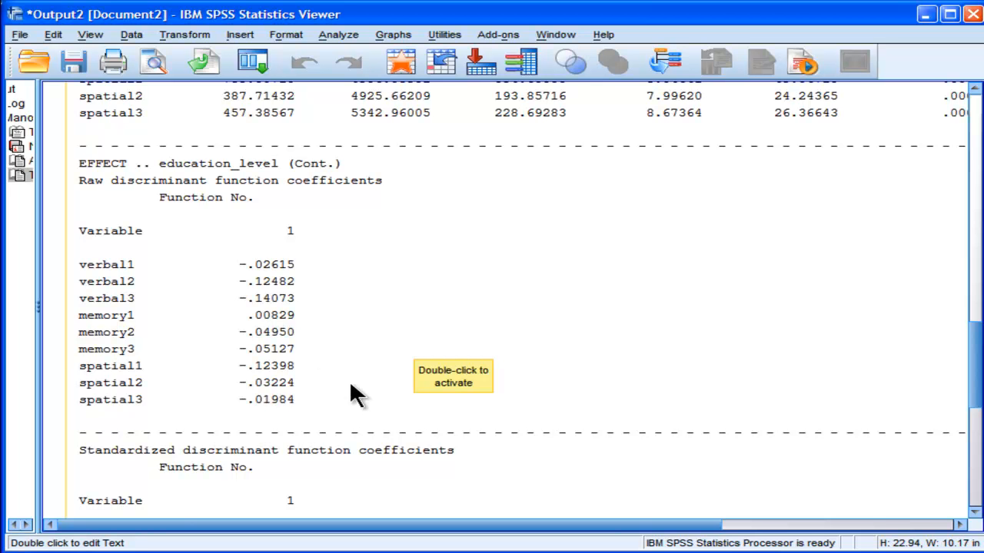
{"action": "mouse_move", "coordinate": [288, 273]}
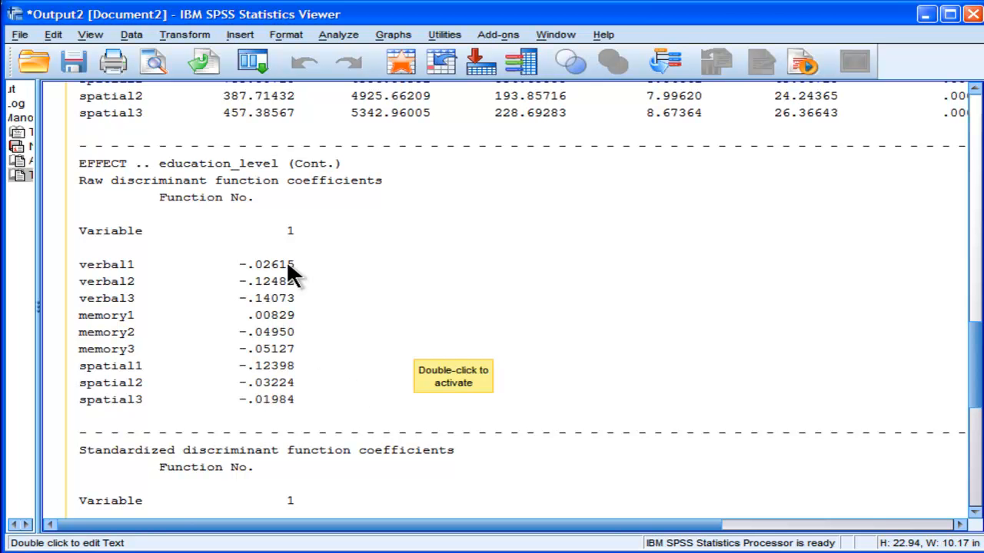
{"action": "mouse_move", "coordinate": [276, 321]}
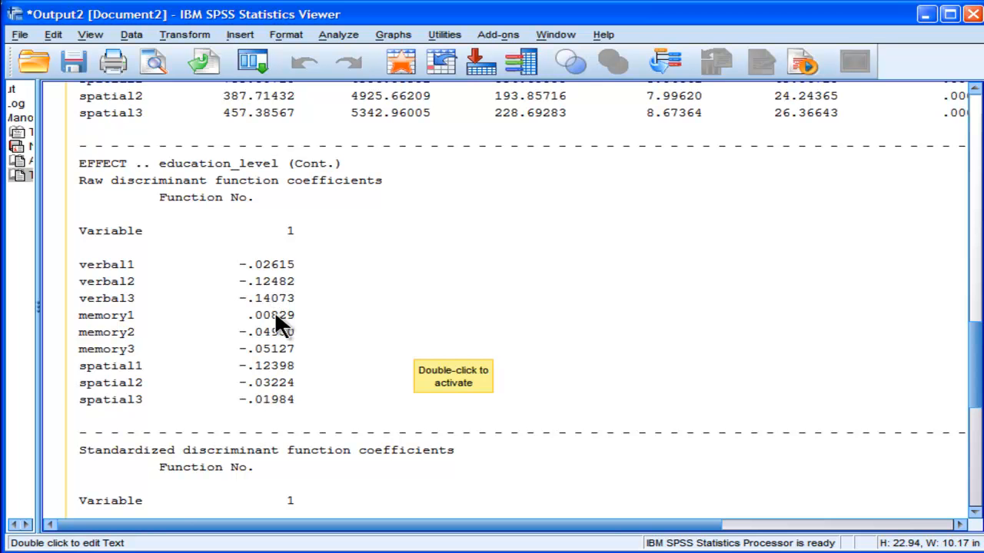
{"action": "mouse_move", "coordinate": [286, 407]}
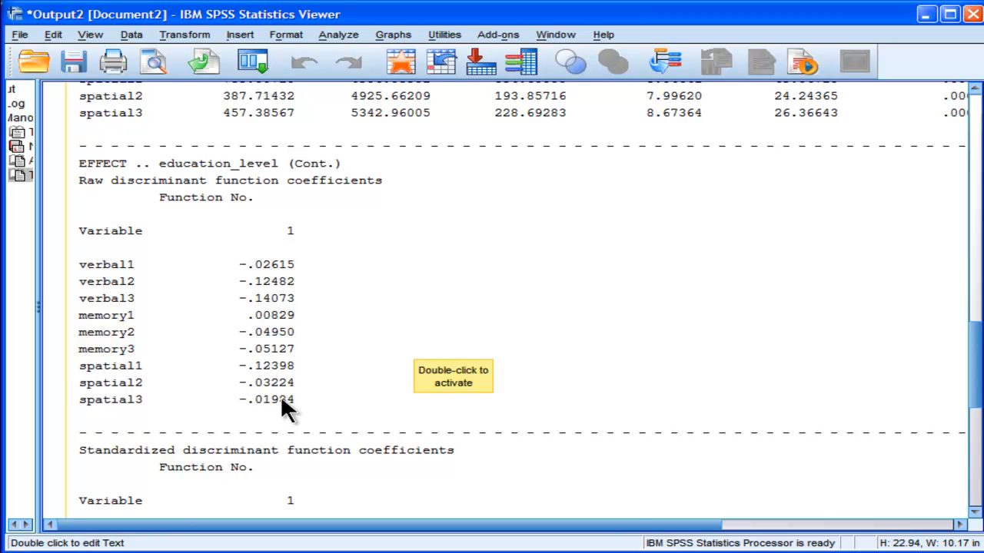
{"action": "mouse_move", "coordinate": [254, 380]}
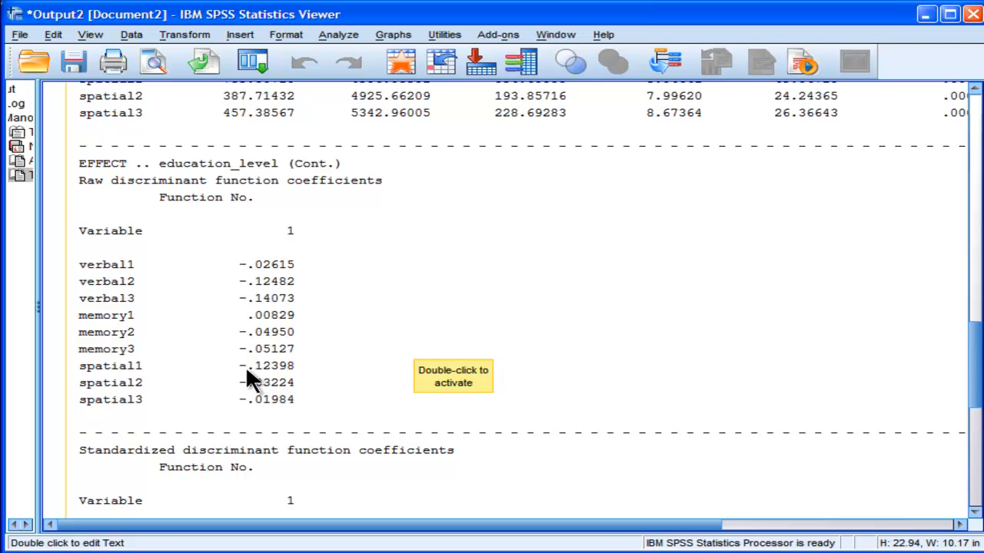
{"action": "mouse_move", "coordinate": [298, 327]}
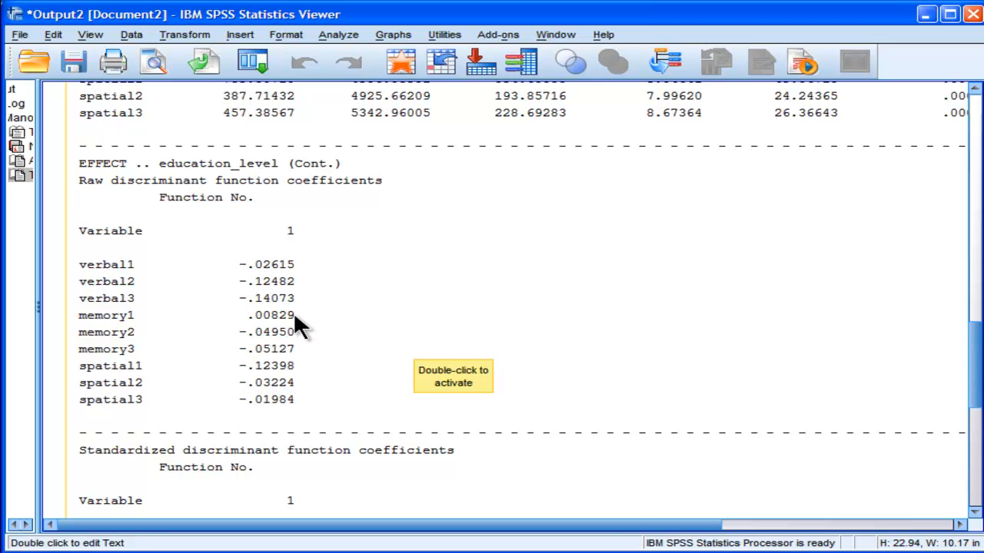
{"action": "mouse_move", "coordinate": [323, 323]}
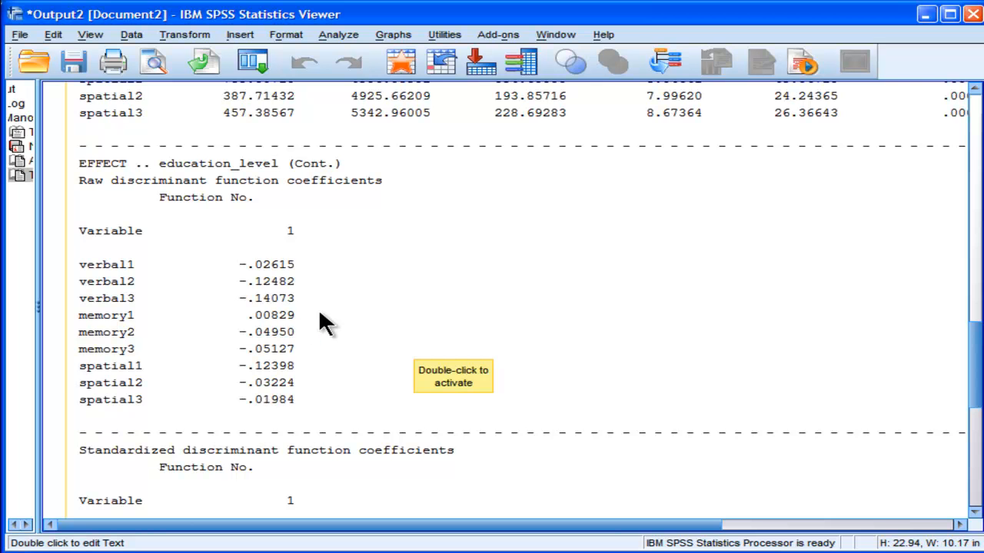
{"action": "mouse_move", "coordinate": [223, 227]}
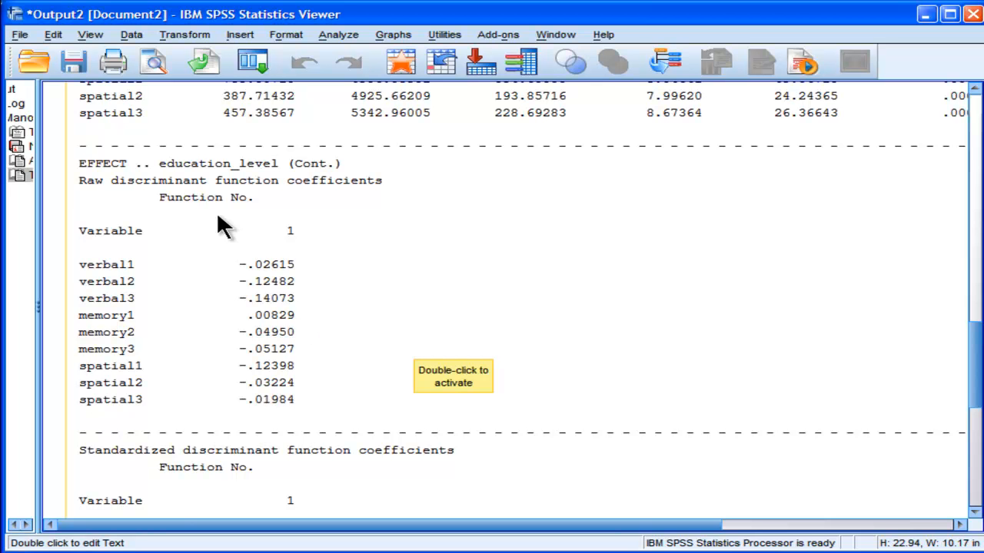
{"action": "mouse_move", "coordinate": [329, 234]}
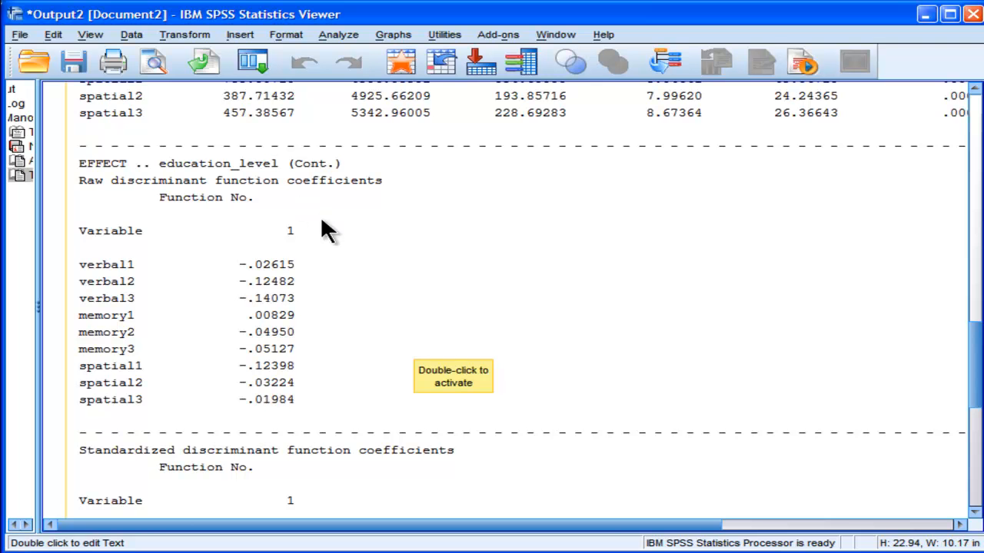
{"action": "mouse_move", "coordinate": [450, 400]}
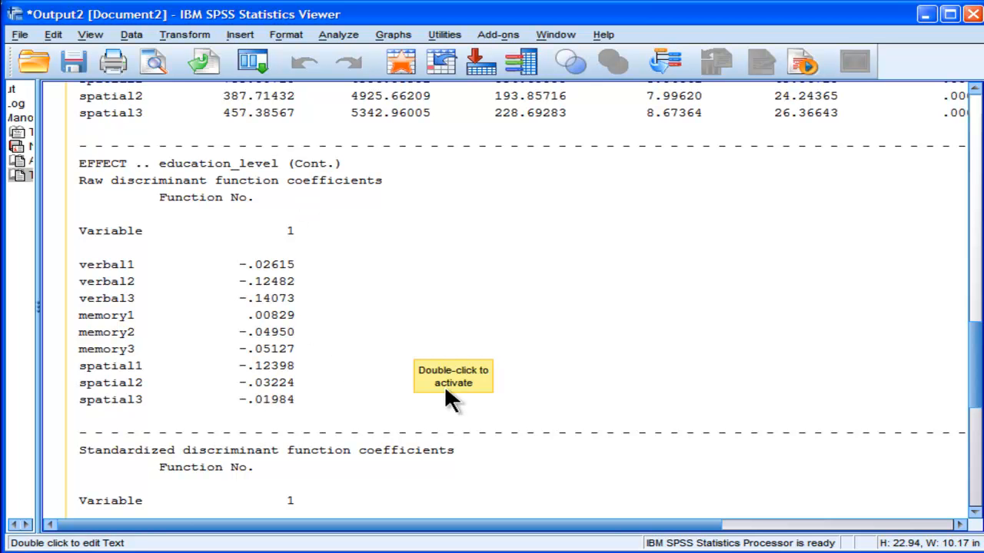
{"action": "mouse_move", "coordinate": [238, 350]}
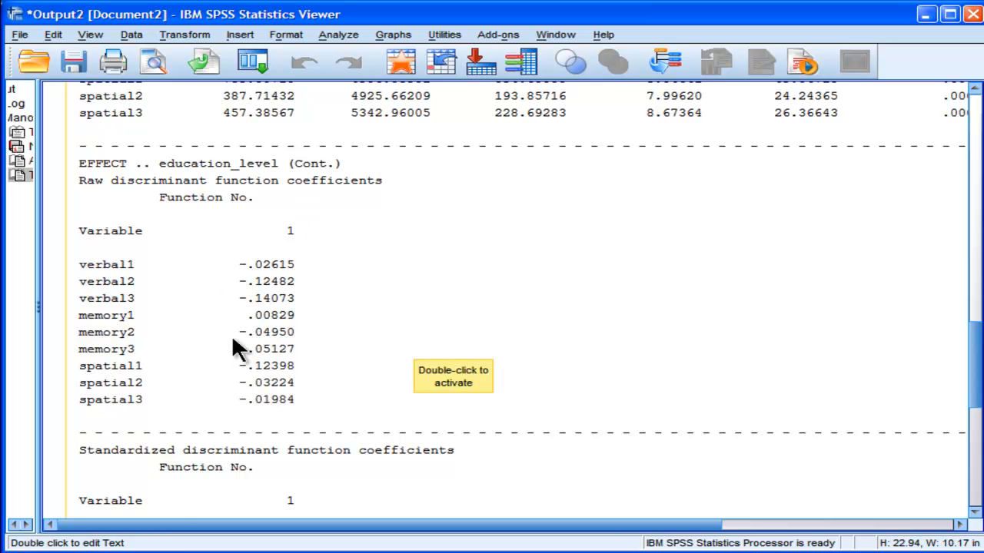
{"action": "mouse_move", "coordinate": [352, 311]}
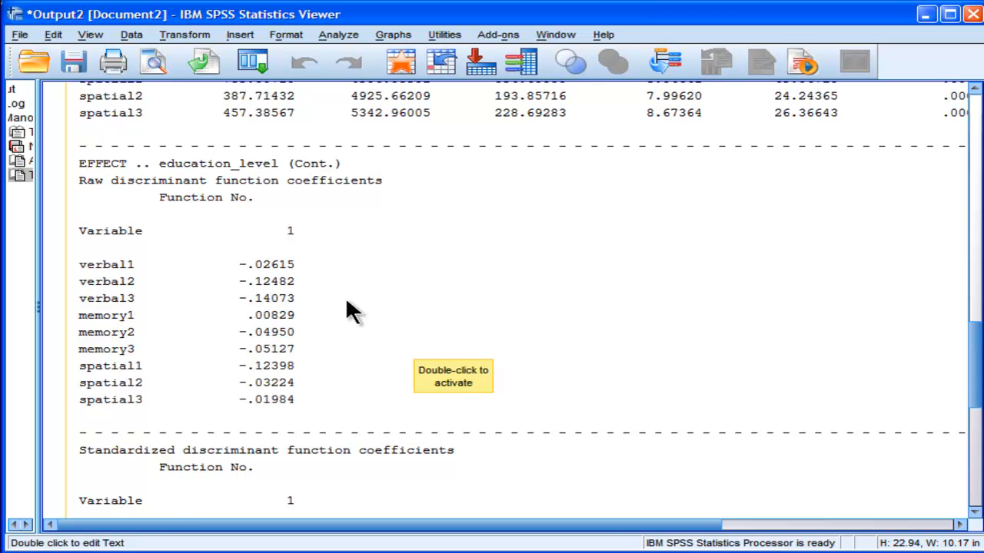
{"action": "mouse_move", "coordinate": [277, 265]}
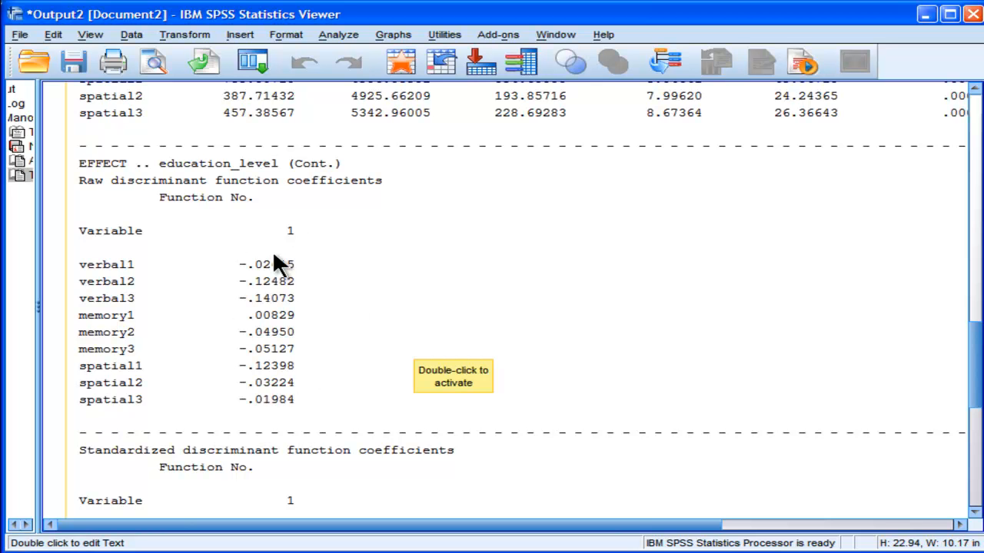
{"action": "scroll", "scroll_direction": "down", "scroll_amount": 3}
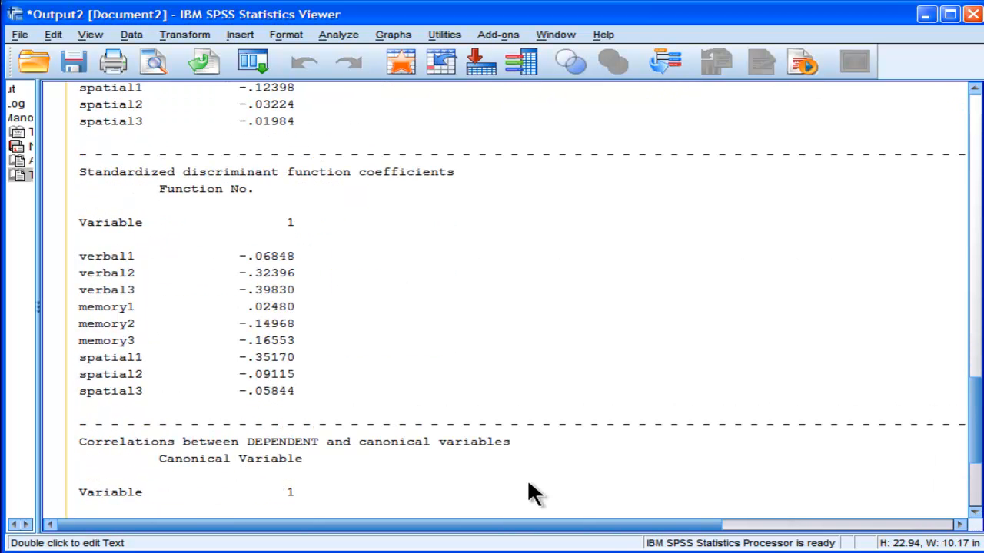
{"action": "mouse_move", "coordinate": [300, 427]}
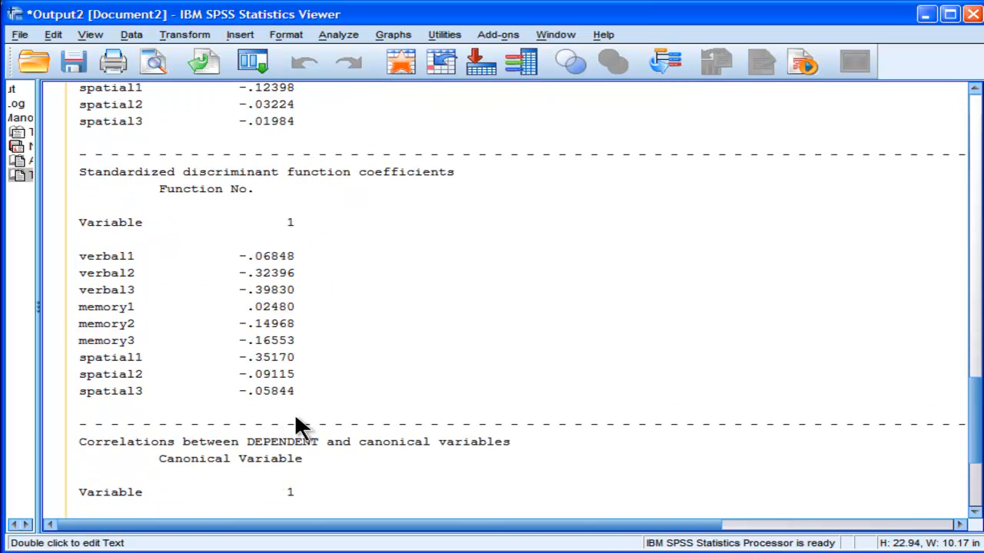
{"action": "mouse_move", "coordinate": [288, 419]}
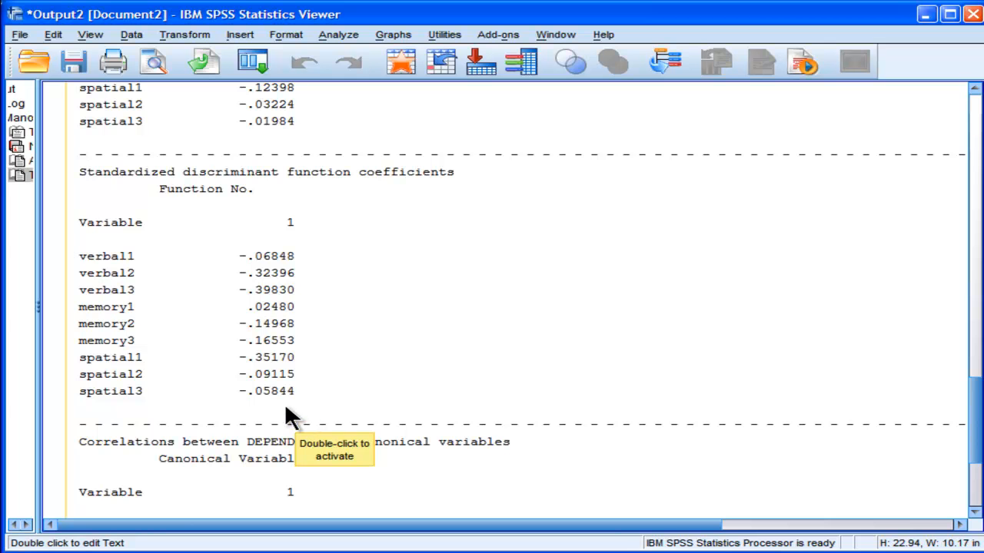
{"action": "mouse_move", "coordinate": [137, 289]}
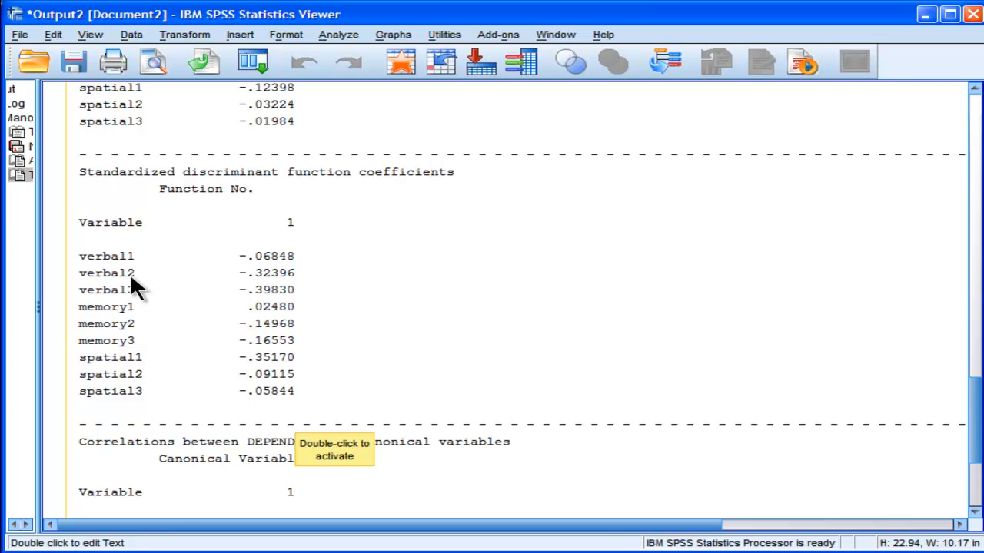
{"action": "mouse_move", "coordinate": [137, 298]}
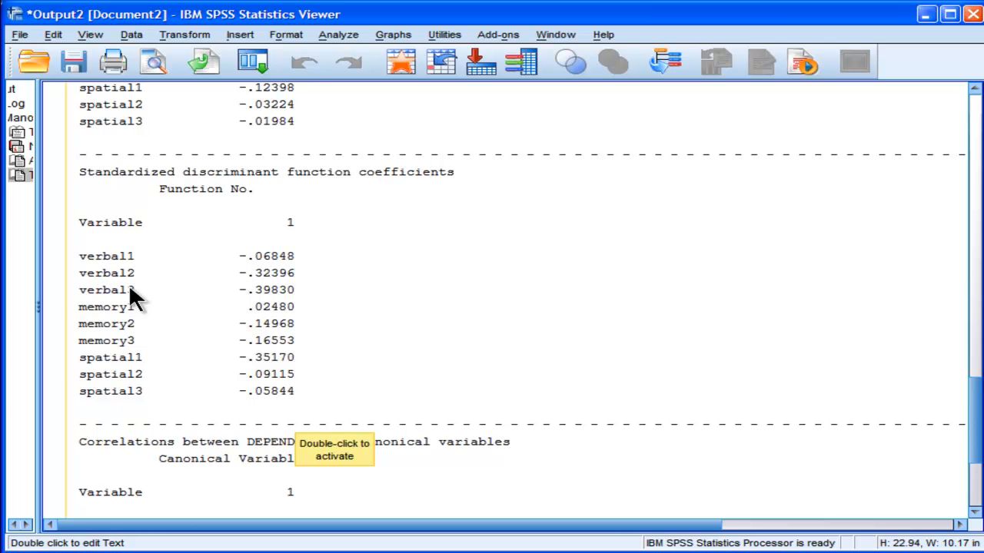
{"action": "mouse_move", "coordinate": [238, 369]}
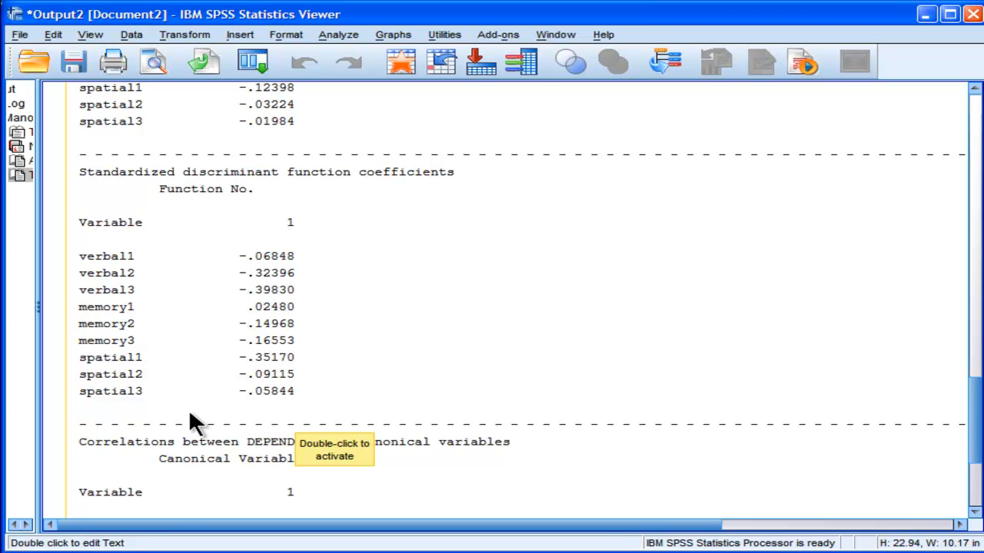
{"action": "mouse_move", "coordinate": [235, 279]}
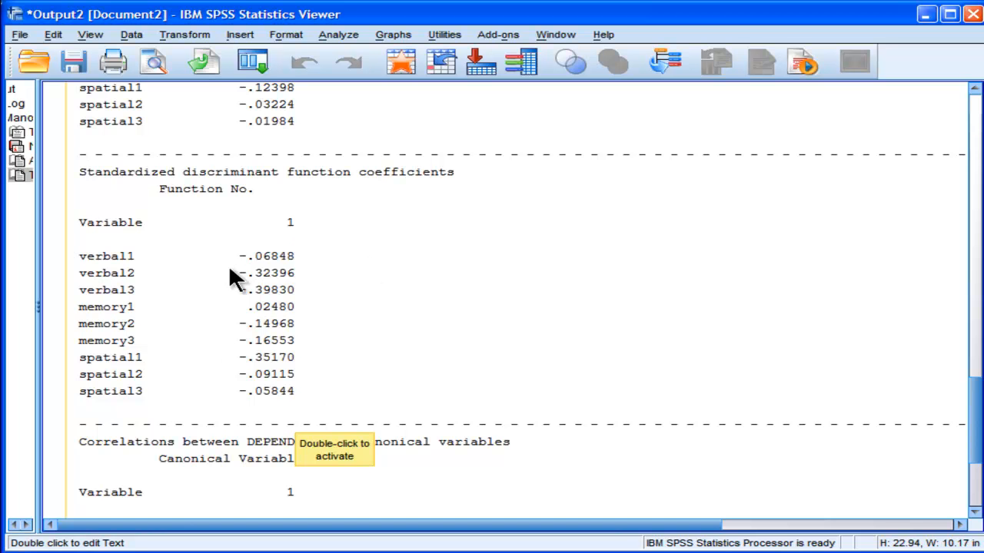
{"action": "mouse_move", "coordinate": [242, 321]}
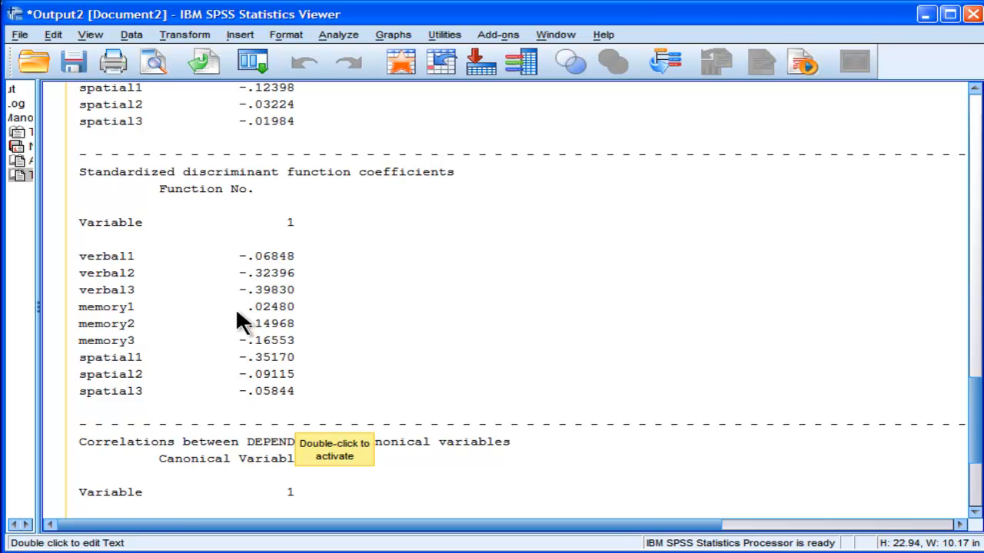
{"action": "mouse_move", "coordinate": [293, 298]}
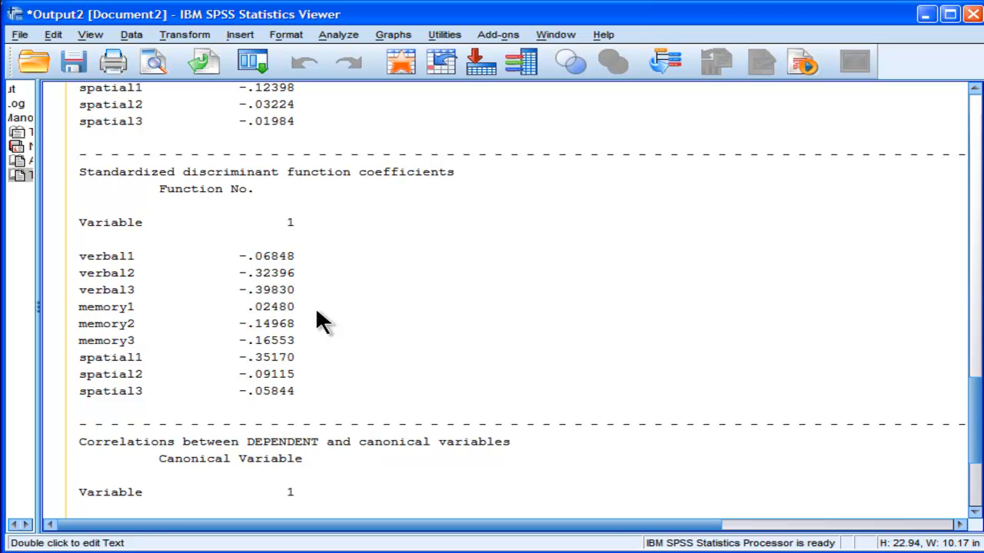
{"action": "mouse_move", "coordinate": [296, 291]}
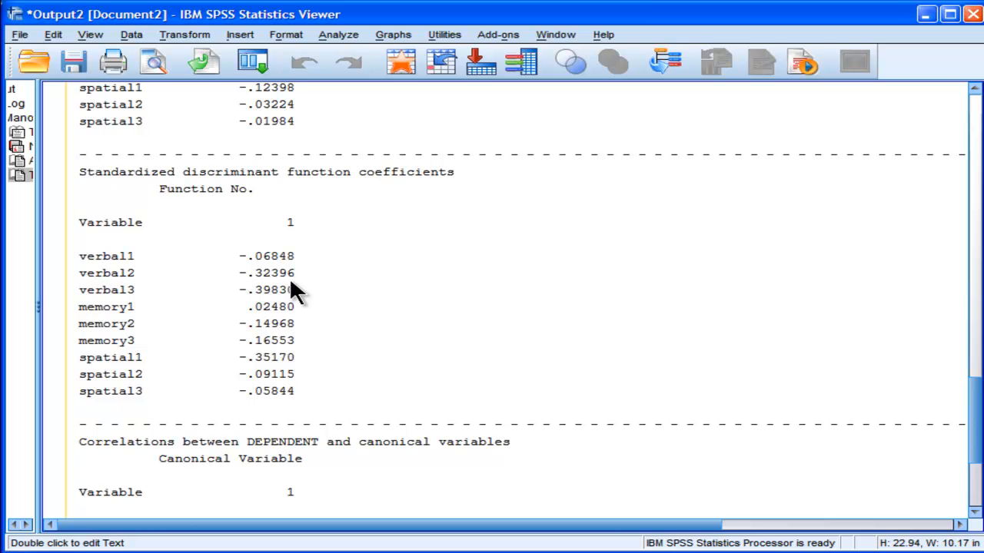
{"action": "mouse_move", "coordinate": [288, 288]}
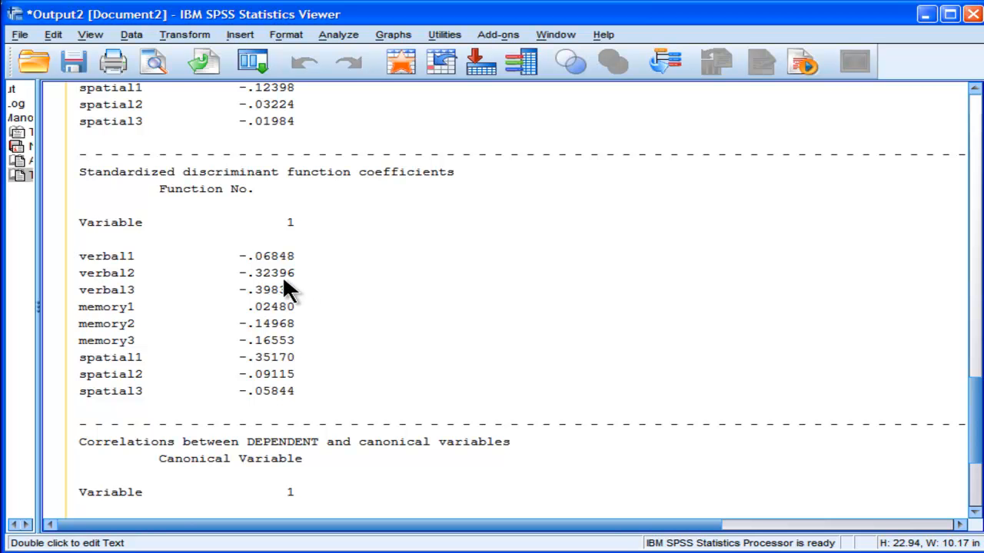
{"action": "mouse_move", "coordinate": [278, 356]}
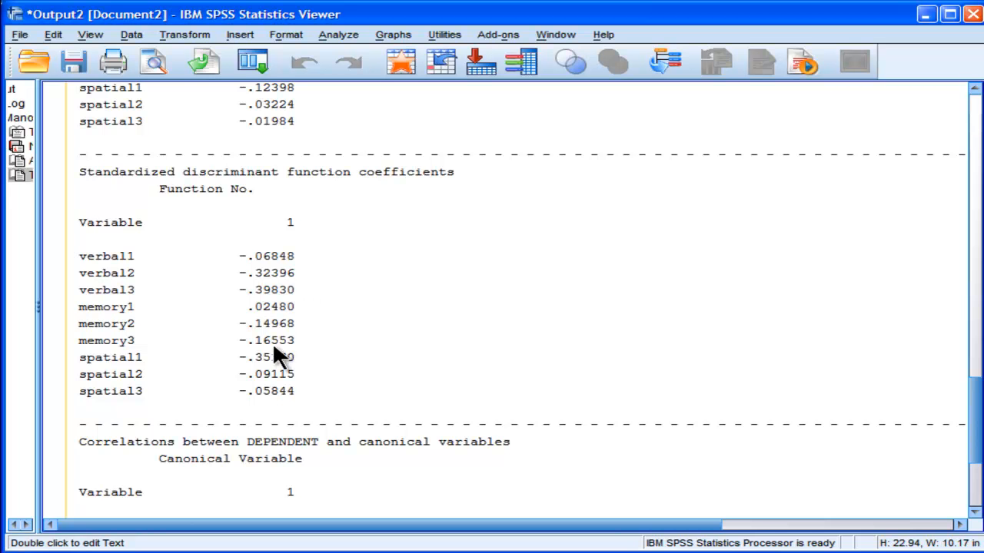
{"action": "mouse_move", "coordinate": [279, 365]}
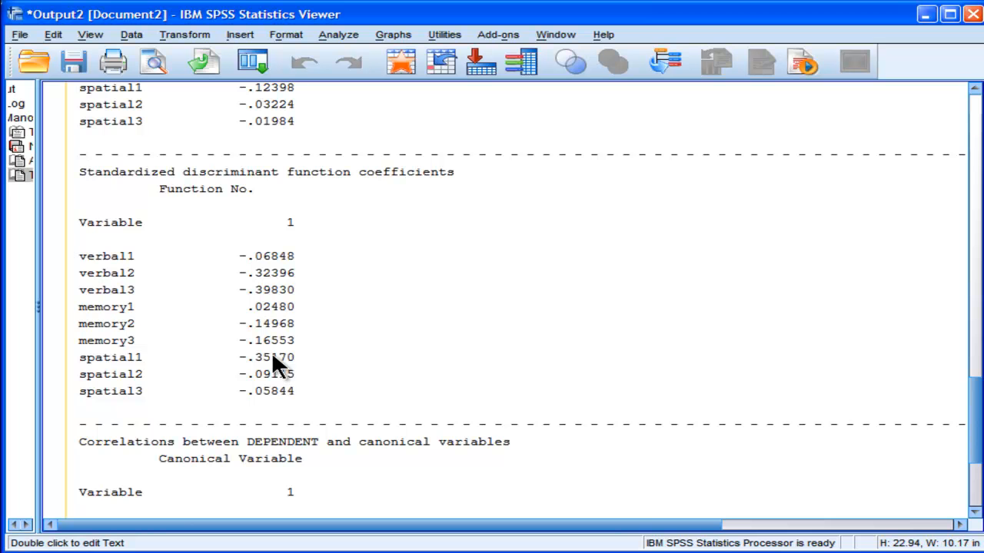
{"action": "mouse_move", "coordinate": [279, 256]}
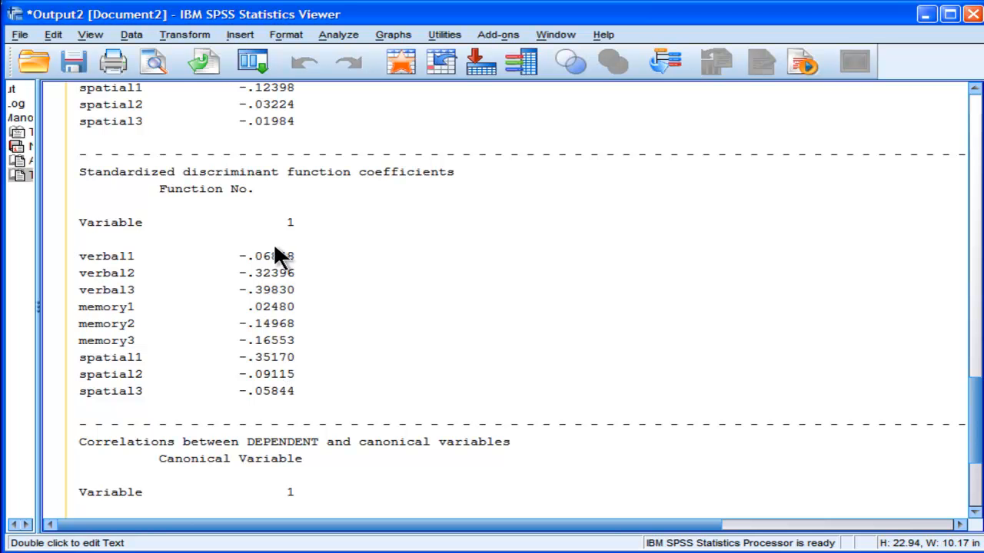
{"action": "mouse_move", "coordinate": [270, 315]}
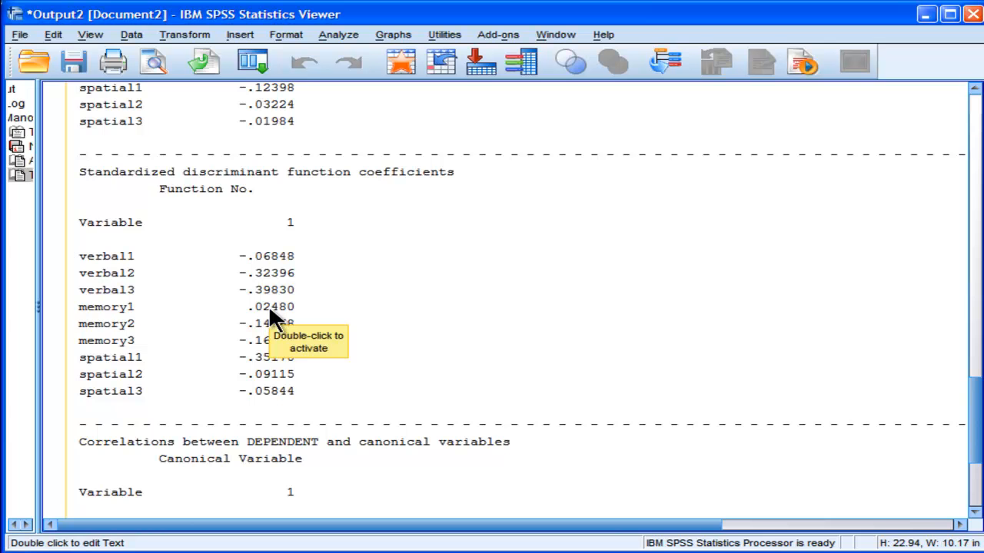
{"action": "mouse_move", "coordinate": [248, 333]}
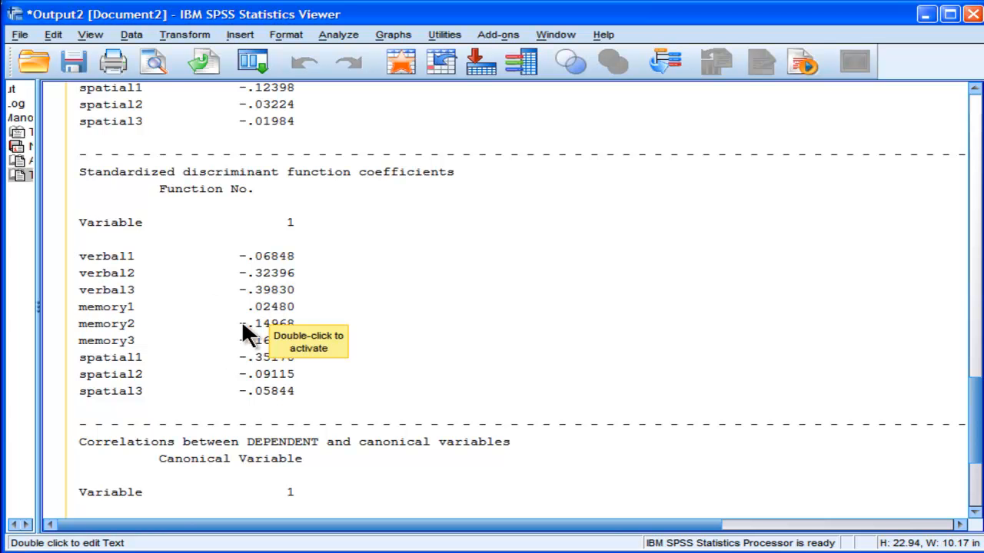
{"action": "mouse_move", "coordinate": [327, 323]}
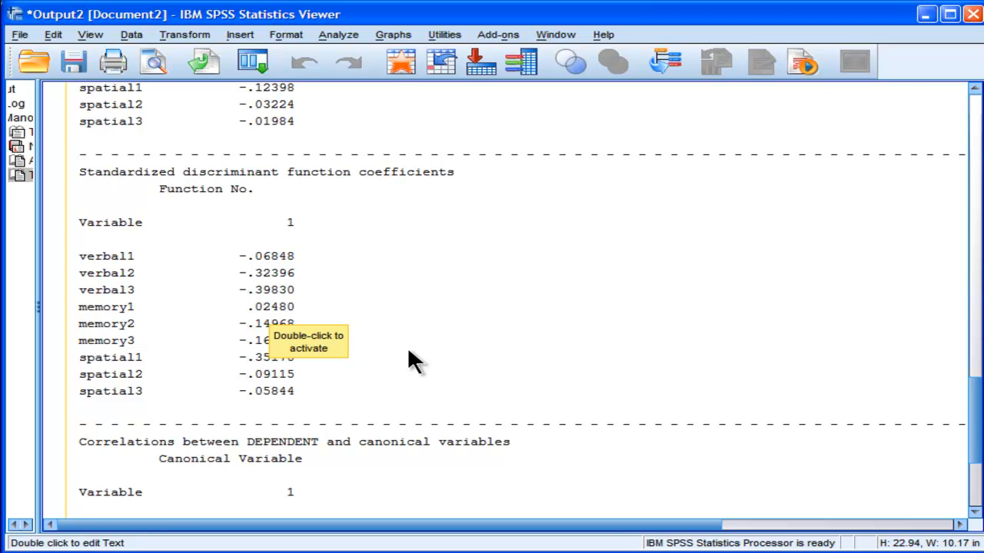
{"action": "mouse_move", "coordinate": [300, 300]}
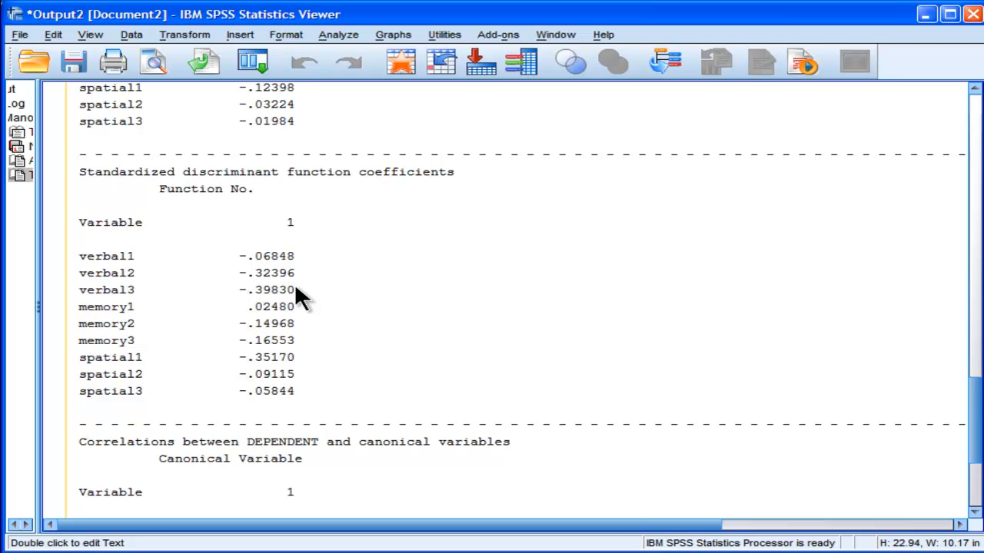
{"action": "mouse_move", "coordinate": [296, 407]}
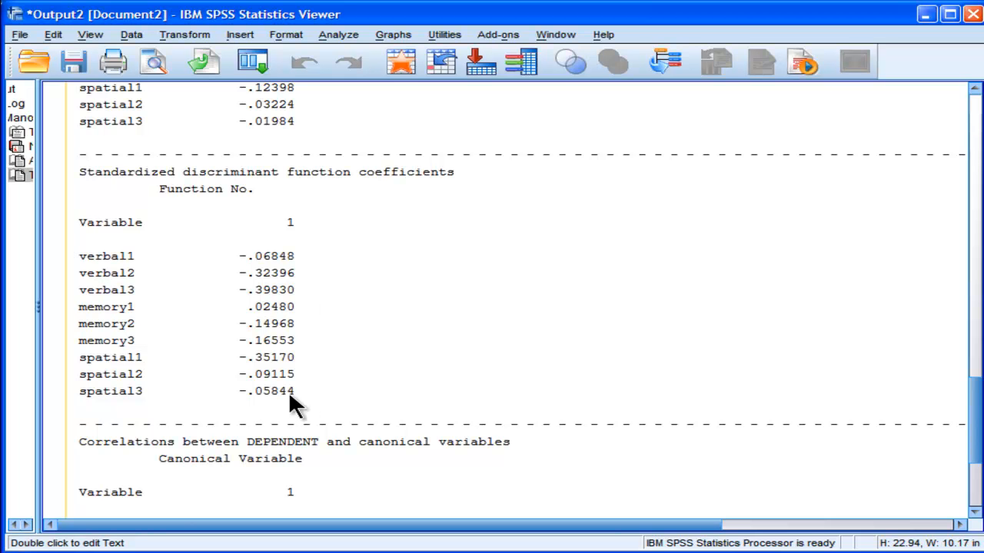
{"action": "mouse_move", "coordinate": [332, 368]}
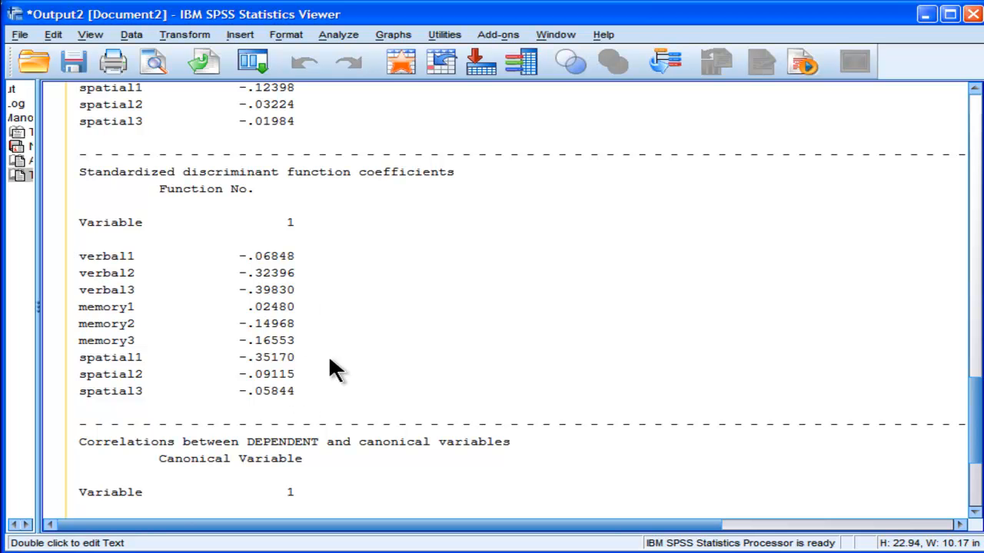
{"action": "mouse_move", "coordinate": [358, 365]}
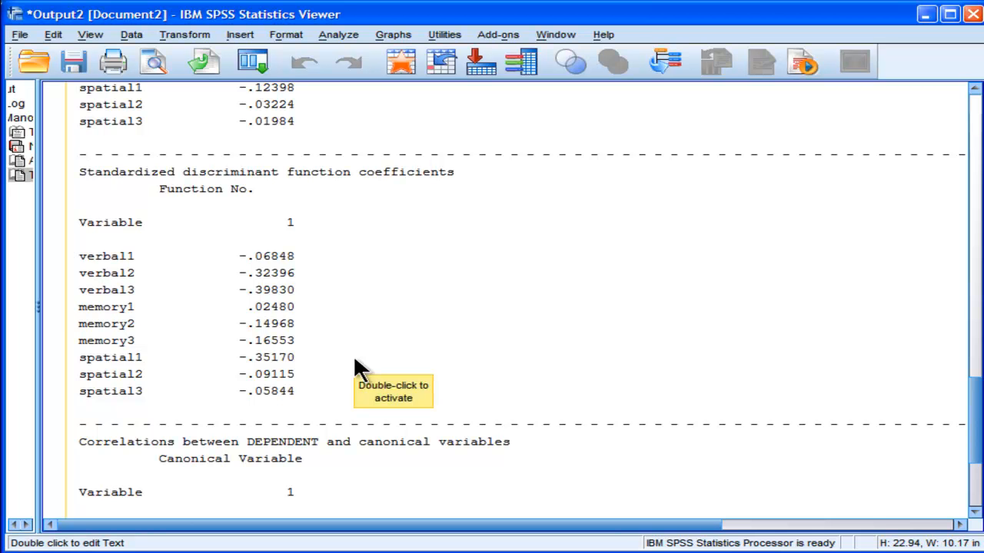
{"action": "mouse_move", "coordinate": [361, 369]}
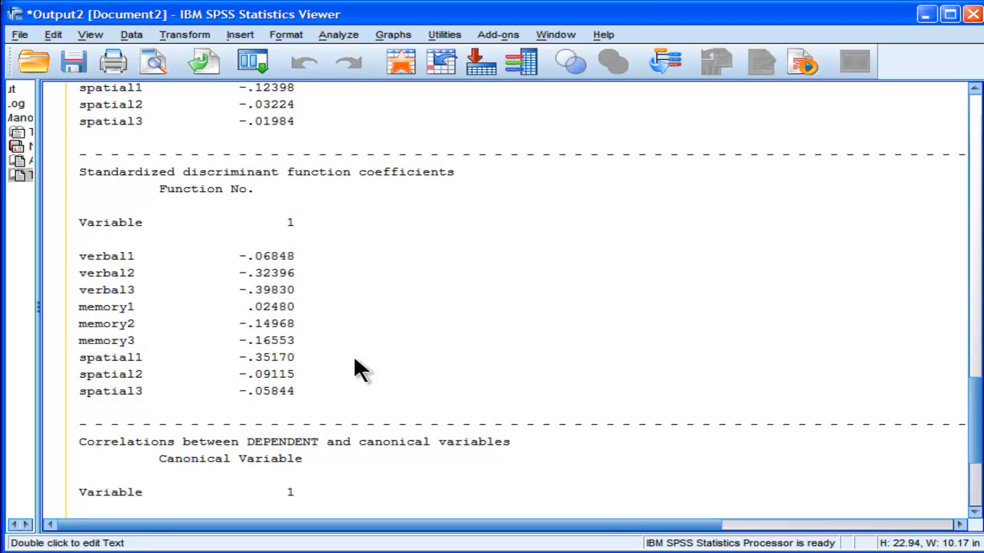
{"action": "mouse_move", "coordinate": [296, 480]}
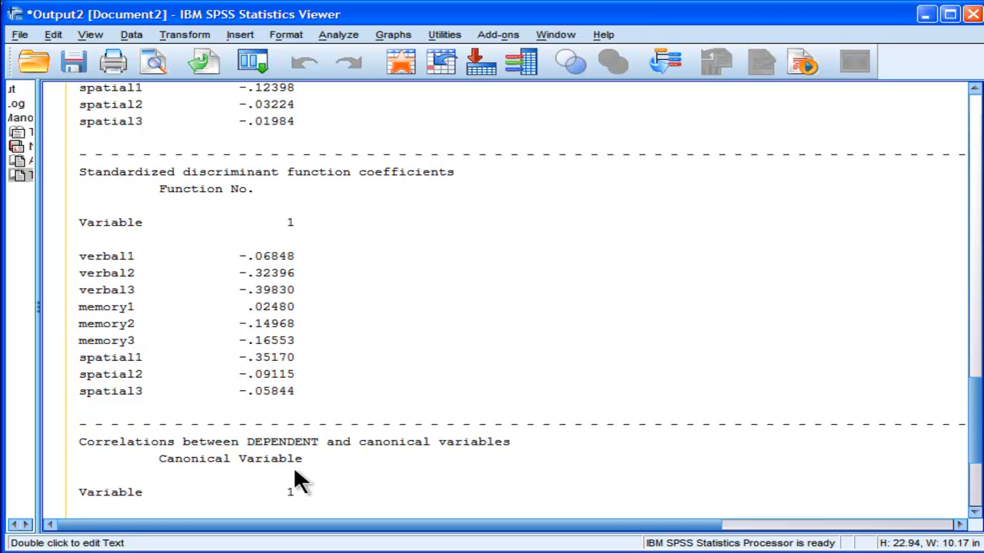
{"action": "mouse_move", "coordinate": [385, 371]}
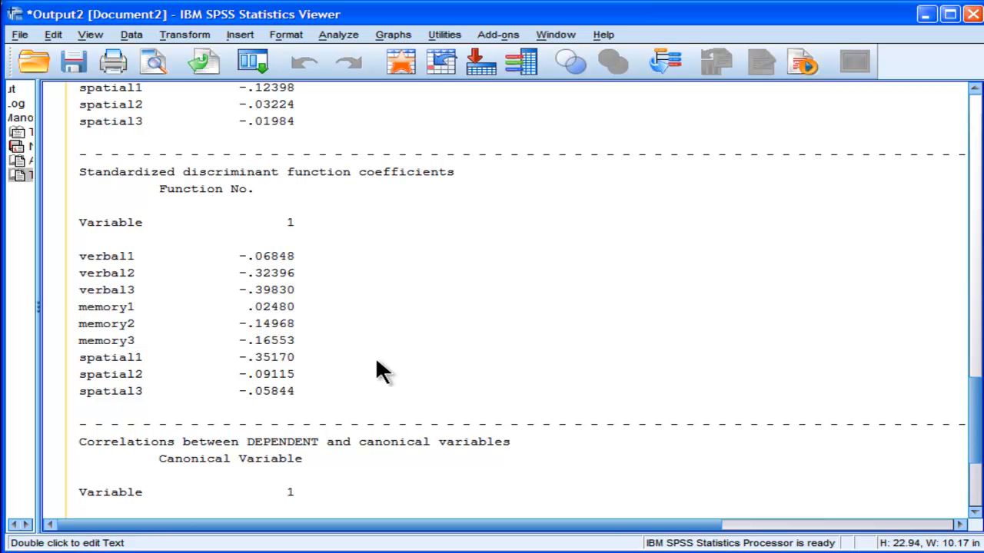
{"action": "mouse_move", "coordinate": [298, 308]}
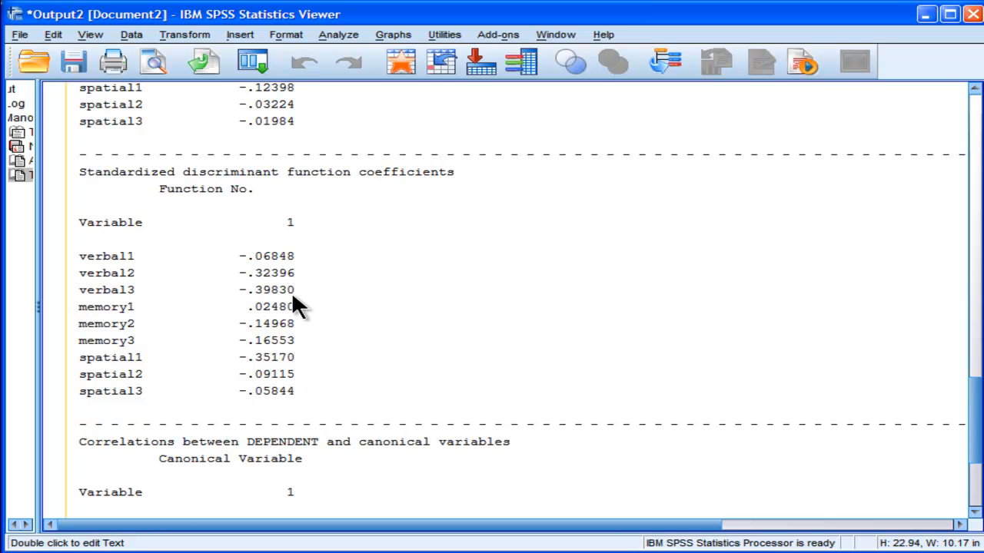
{"action": "mouse_move", "coordinate": [399, 385]}
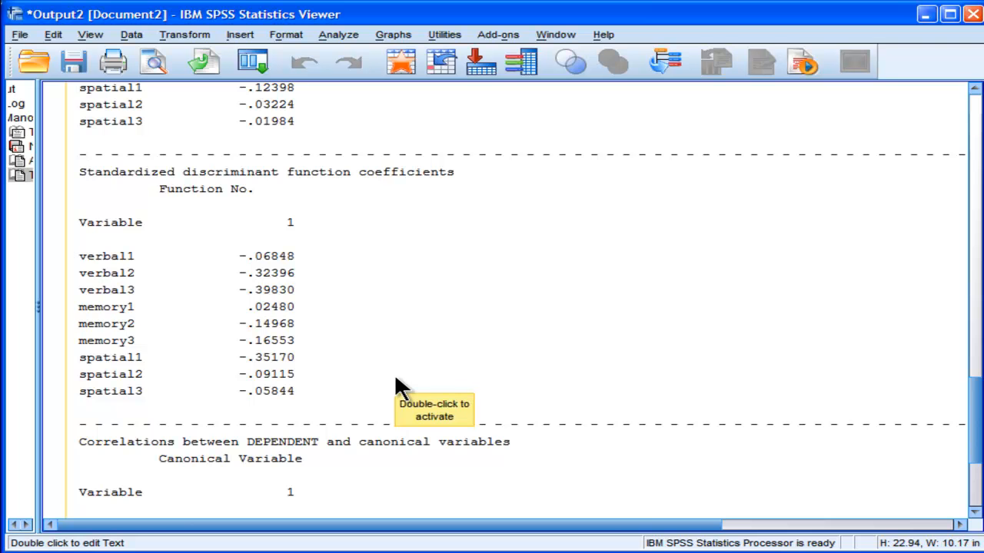
{"action": "mouse_move", "coordinate": [298, 278]}
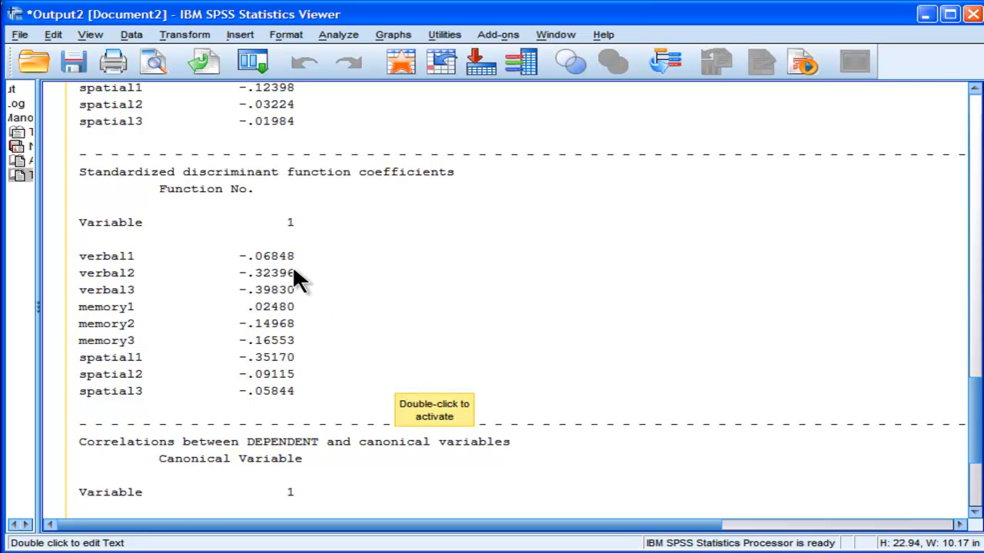
{"action": "mouse_move", "coordinate": [307, 311]}
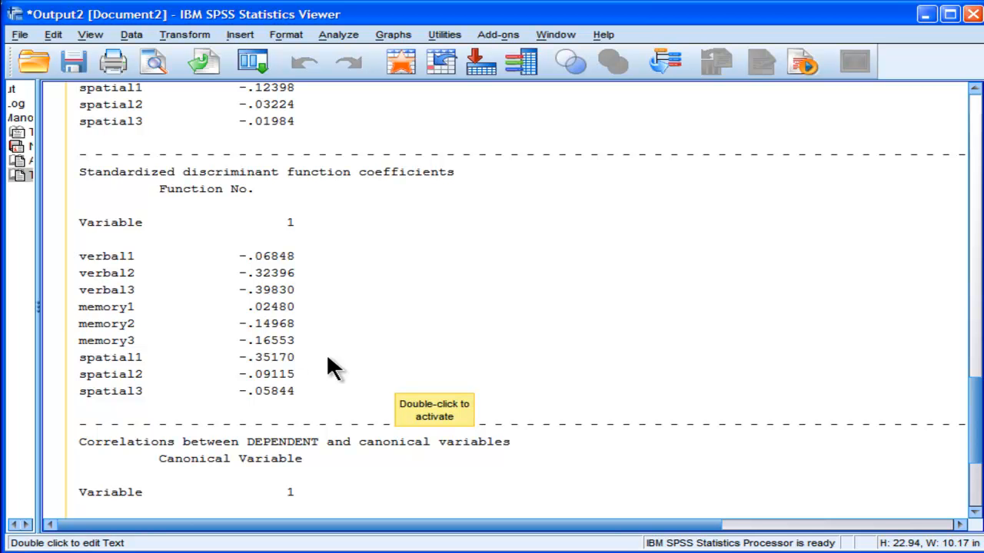
{"action": "mouse_move", "coordinate": [329, 368]}
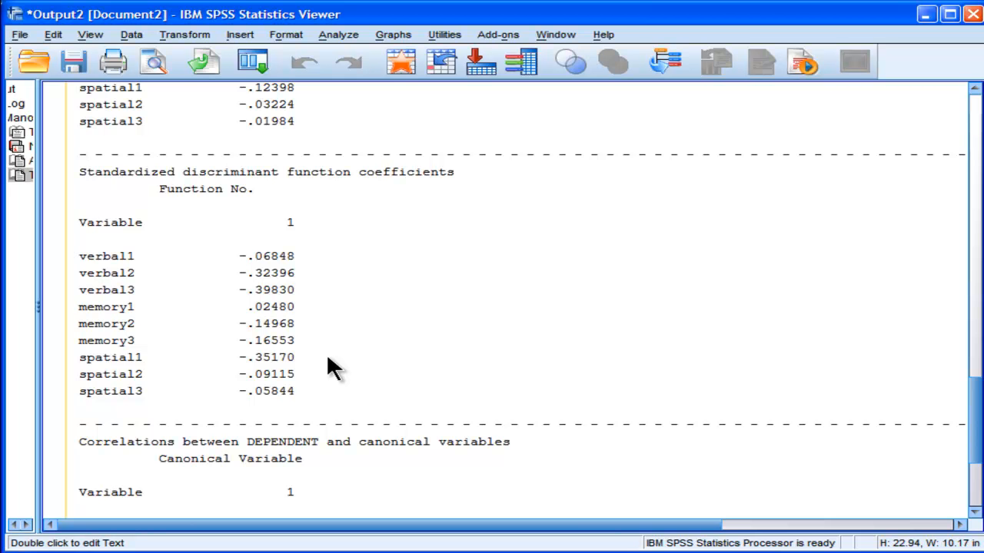
{"action": "mouse_move", "coordinate": [258, 415]}
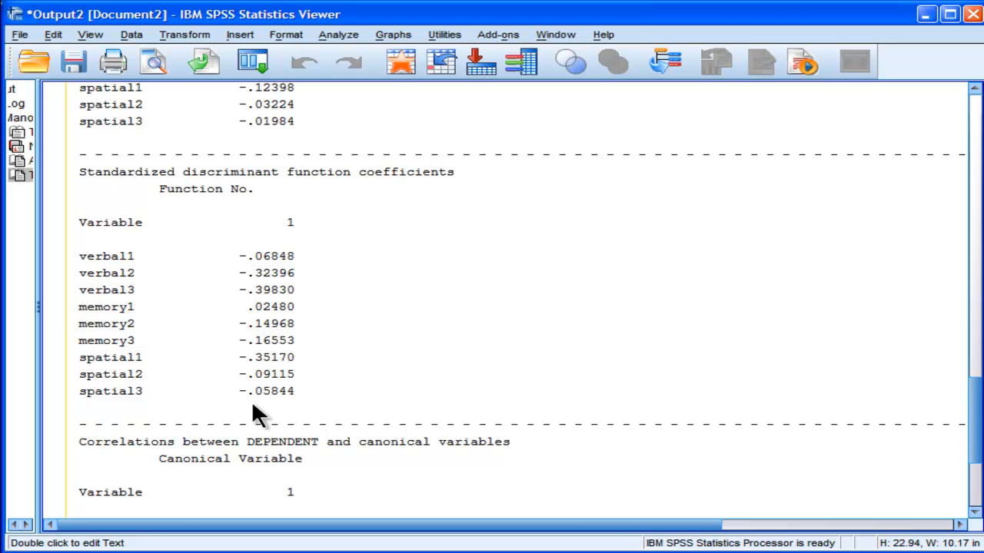
{"action": "mouse_move", "coordinate": [349, 344]}
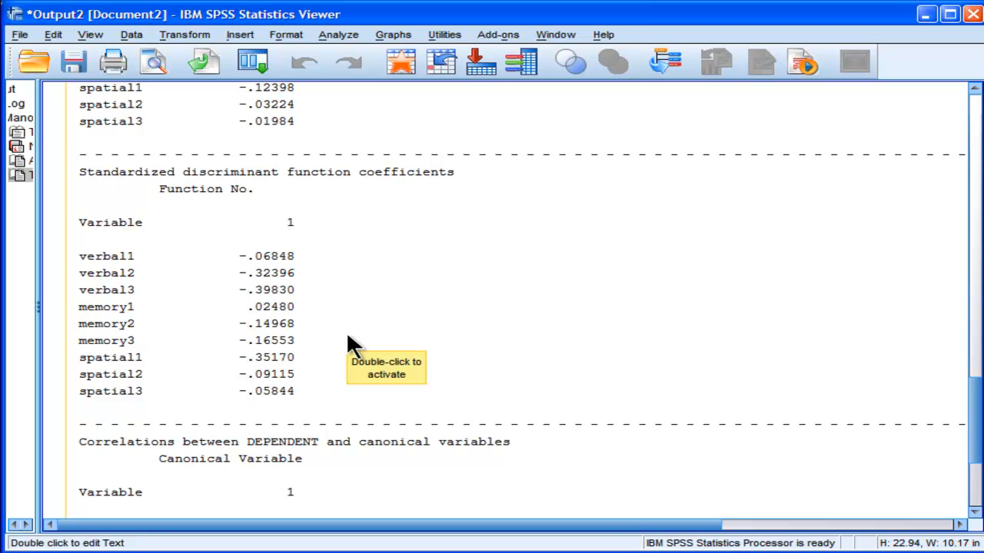
{"action": "mouse_move", "coordinate": [526, 353]}
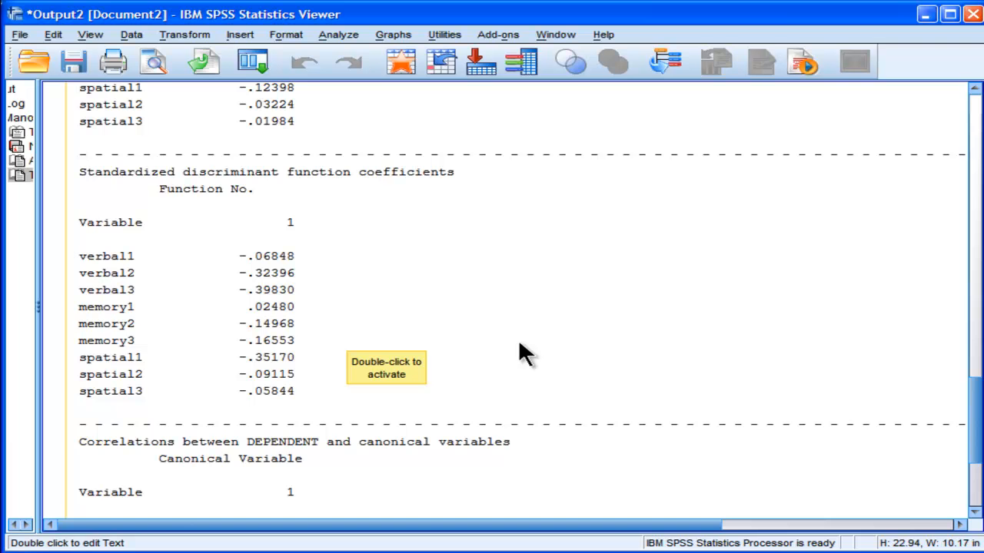
{"action": "mouse_move", "coordinate": [278, 283]}
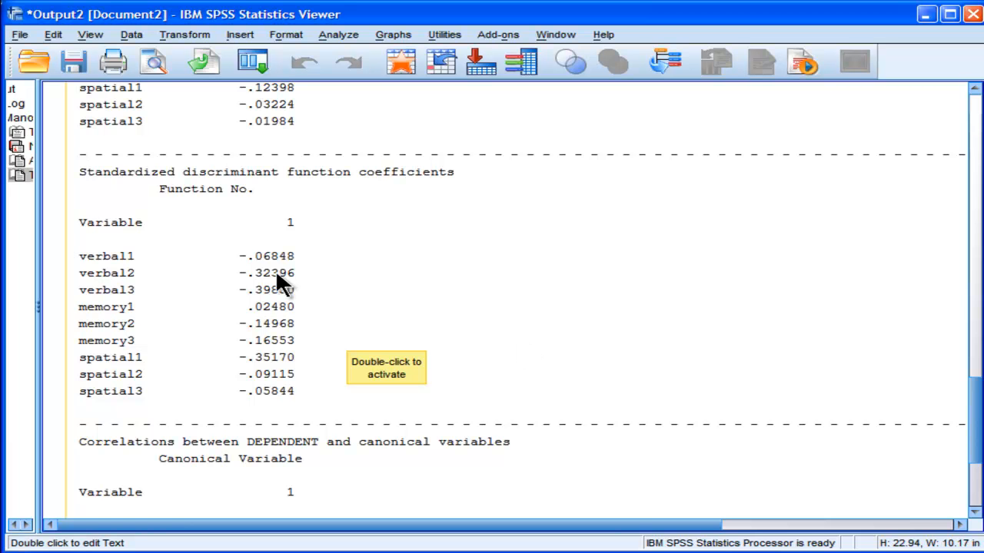
{"action": "mouse_move", "coordinate": [129, 296]}
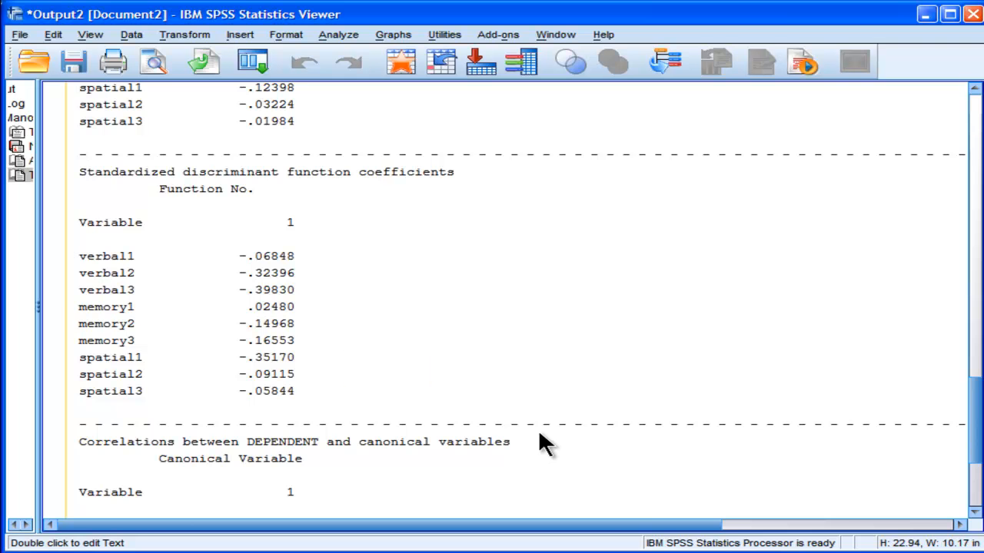
{"action": "mouse_move", "coordinate": [421, 397]}
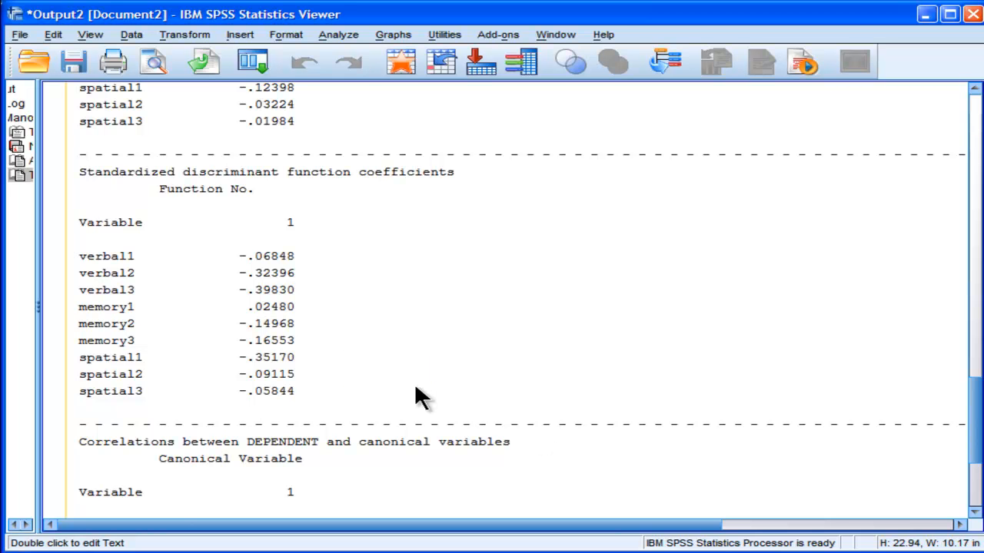
{"action": "mouse_move", "coordinate": [453, 342]}
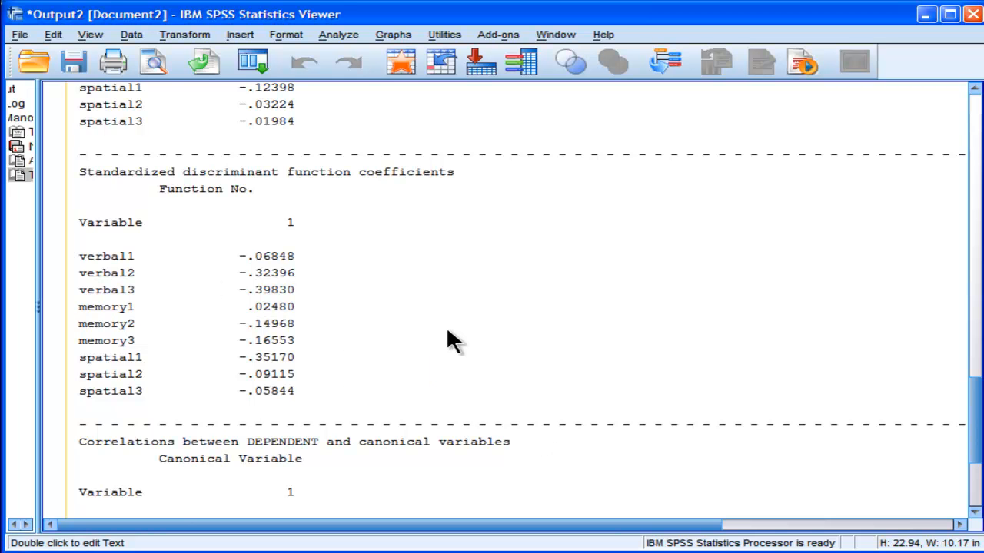
{"action": "mouse_move", "coordinate": [949, 411]}
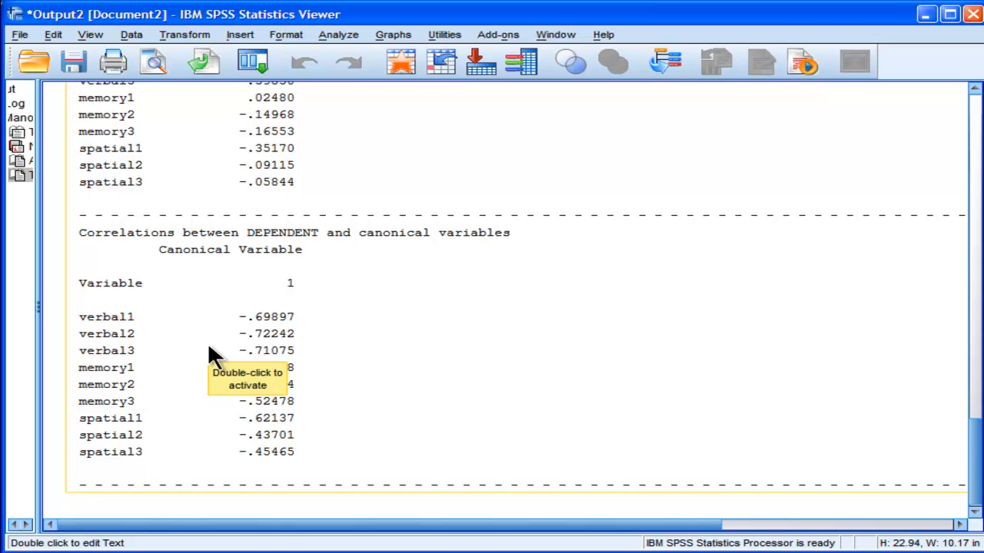
{"action": "mouse_move", "coordinate": [388, 387]}
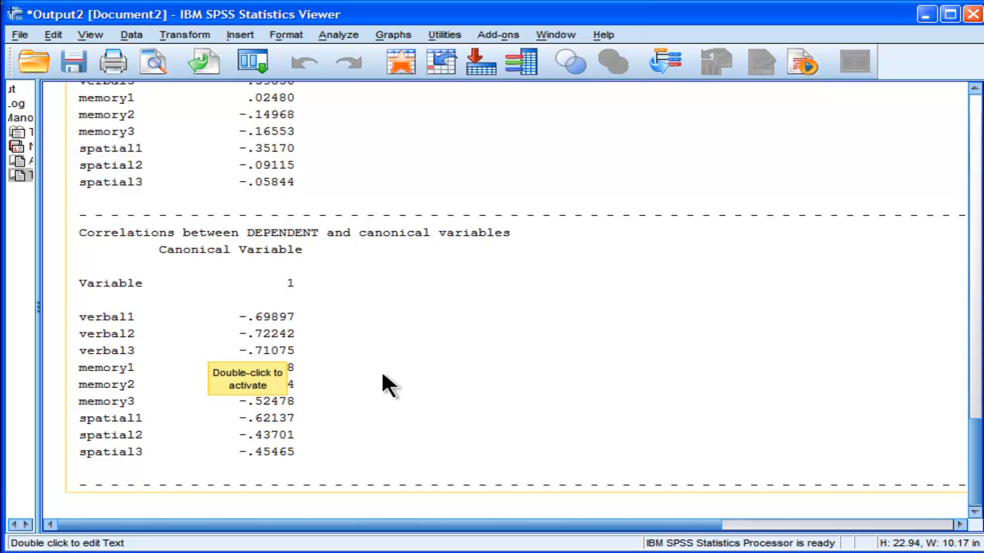
{"action": "mouse_move", "coordinate": [303, 334]}
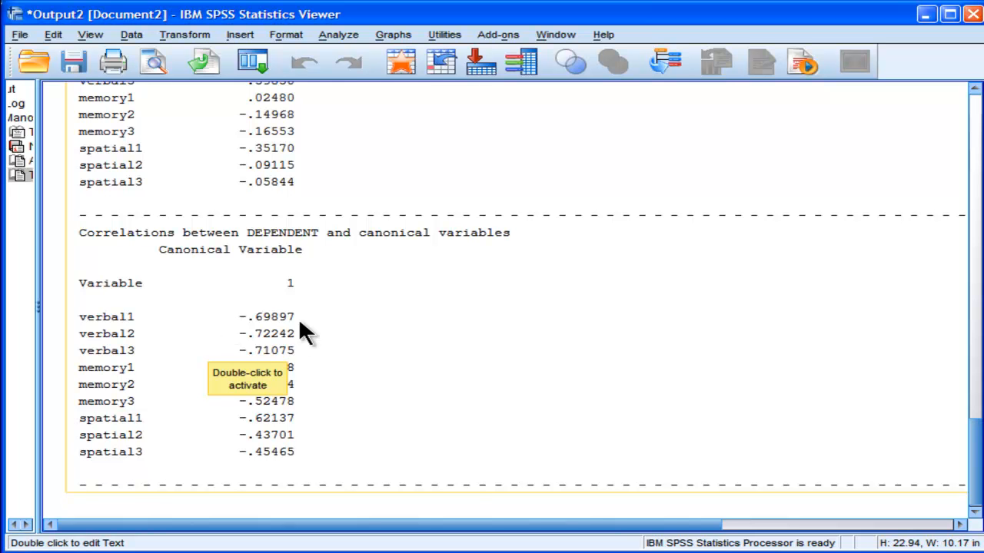
{"action": "mouse_move", "coordinate": [330, 405]}
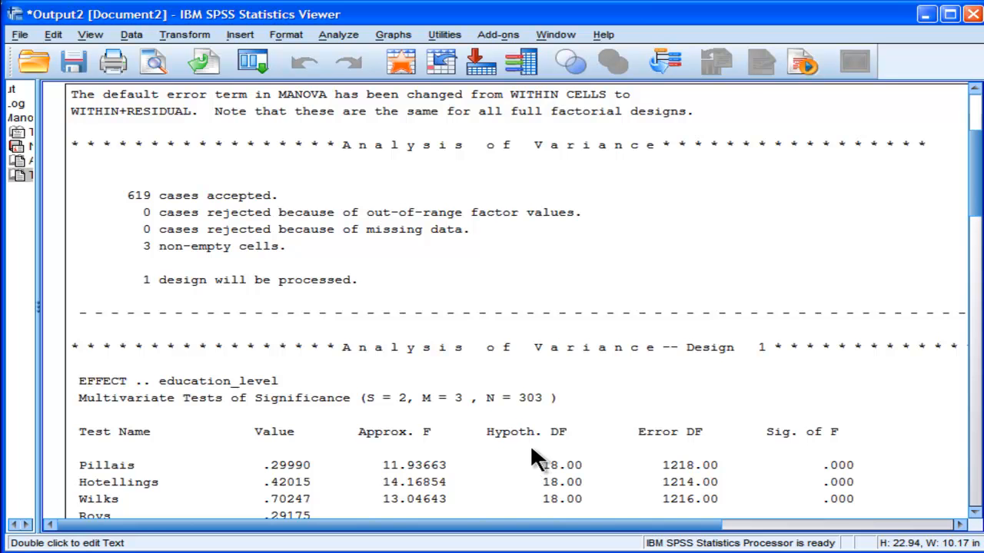
{"action": "scroll", "scroll_direction": "down", "scroll_amount": 3}
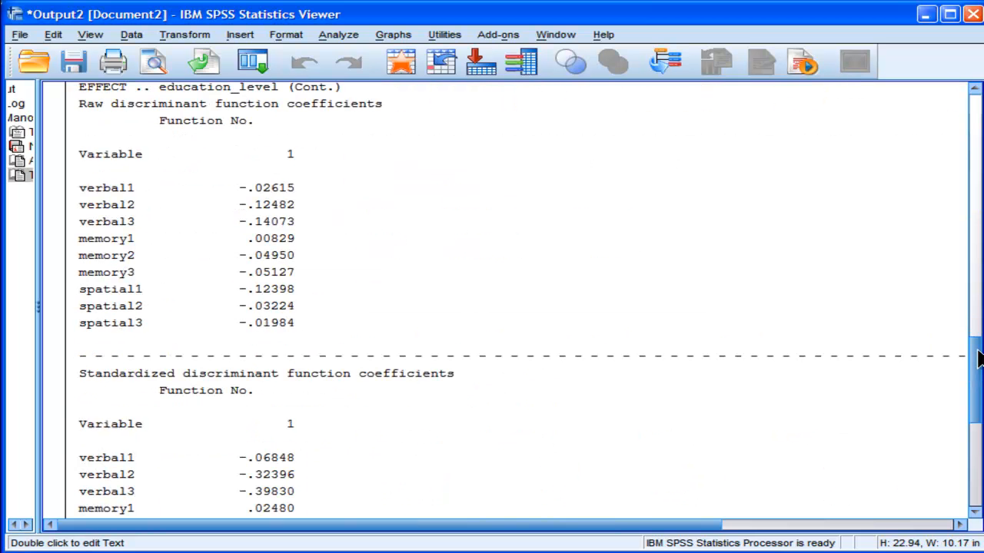
{"action": "scroll", "scroll_direction": "down", "scroll_amount": 3}
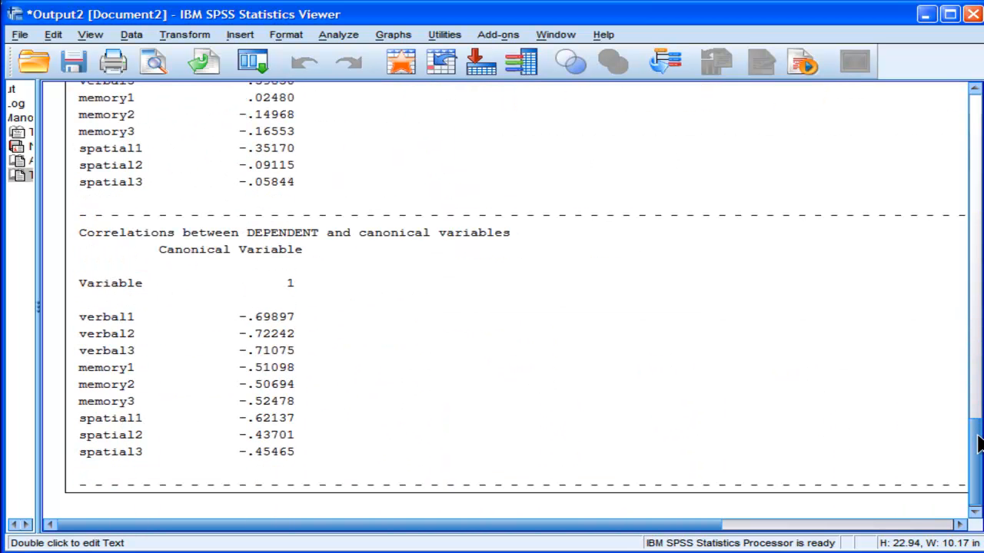
{"action": "scroll", "scroll_direction": "down", "scroll_amount": 3}
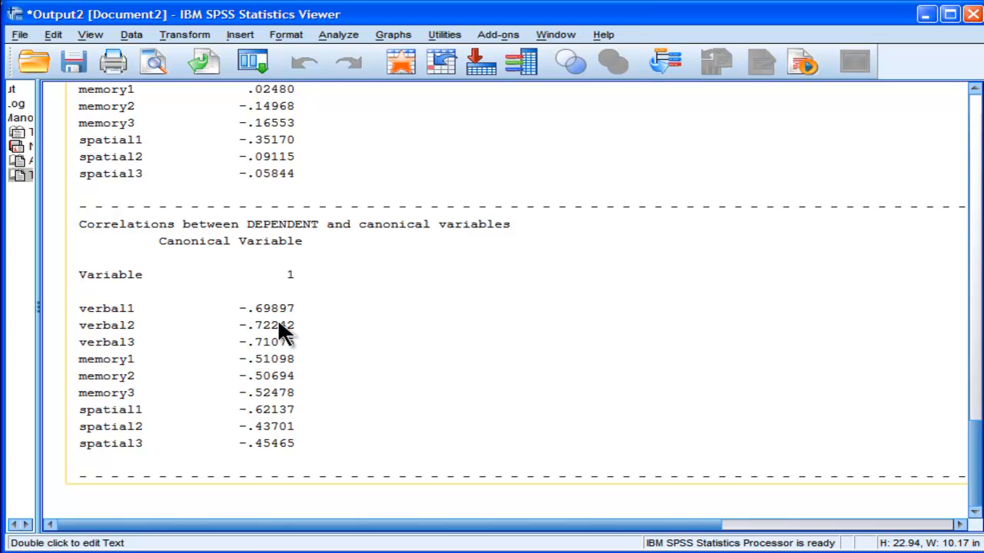
{"action": "mouse_move", "coordinate": [246, 542]}
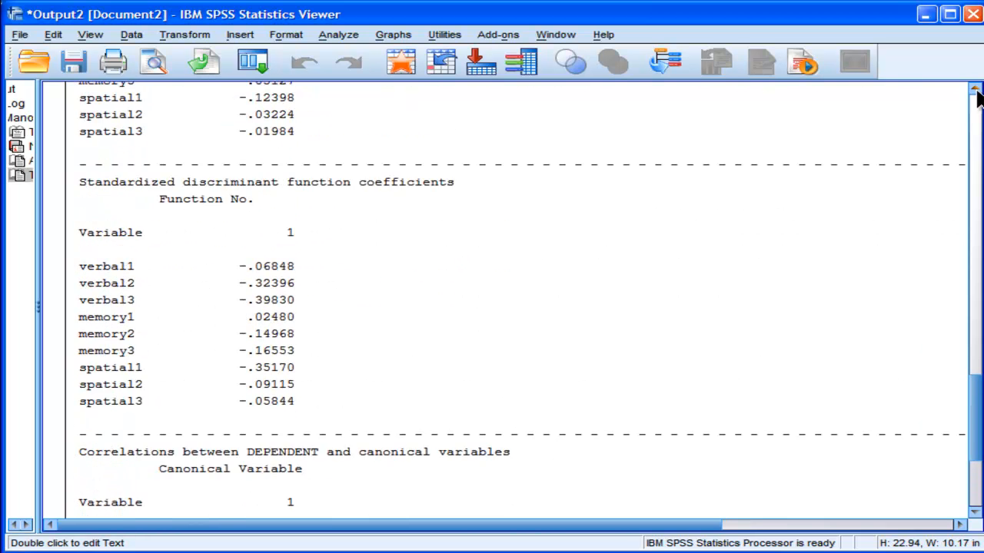
{"action": "scroll", "scroll_direction": "up", "scroll_amount": 3}
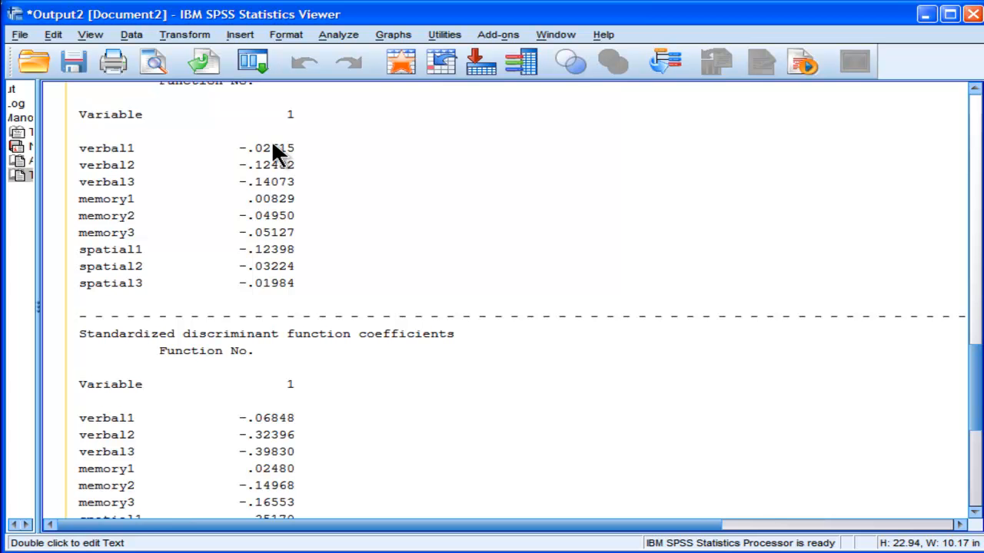
{"action": "mouse_move", "coordinate": [795, 442]}
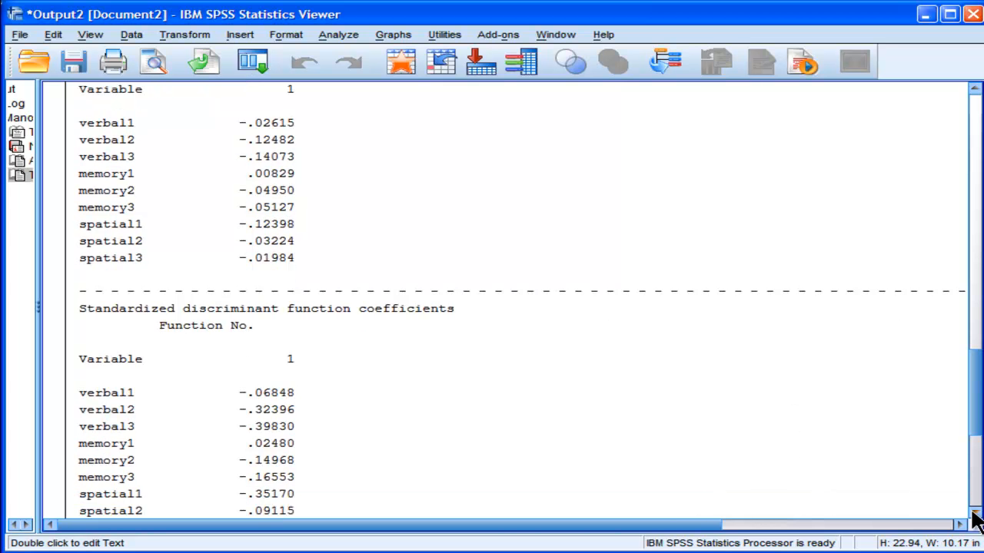
{"action": "scroll", "scroll_direction": "down", "scroll_amount": 3}
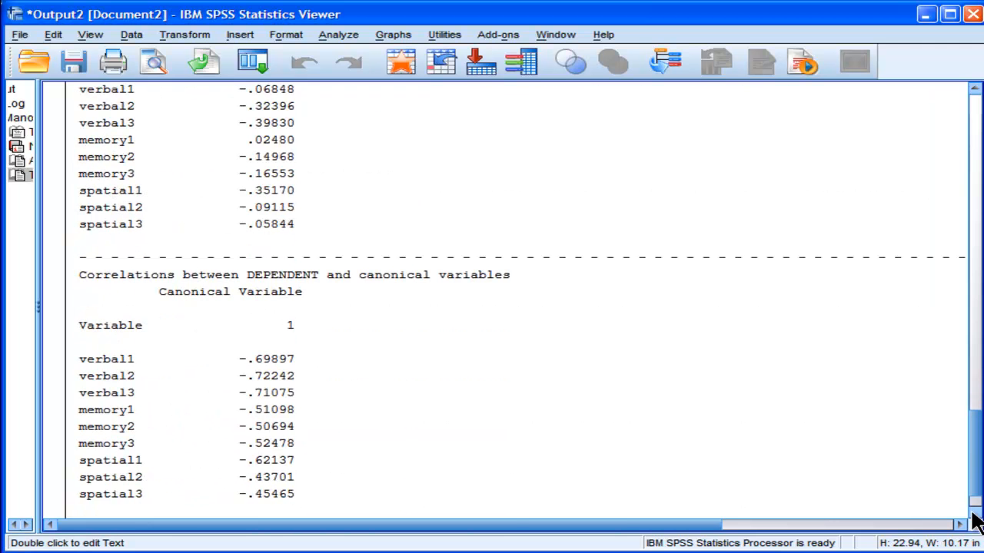
{"action": "scroll", "scroll_direction": "down", "scroll_amount": 3}
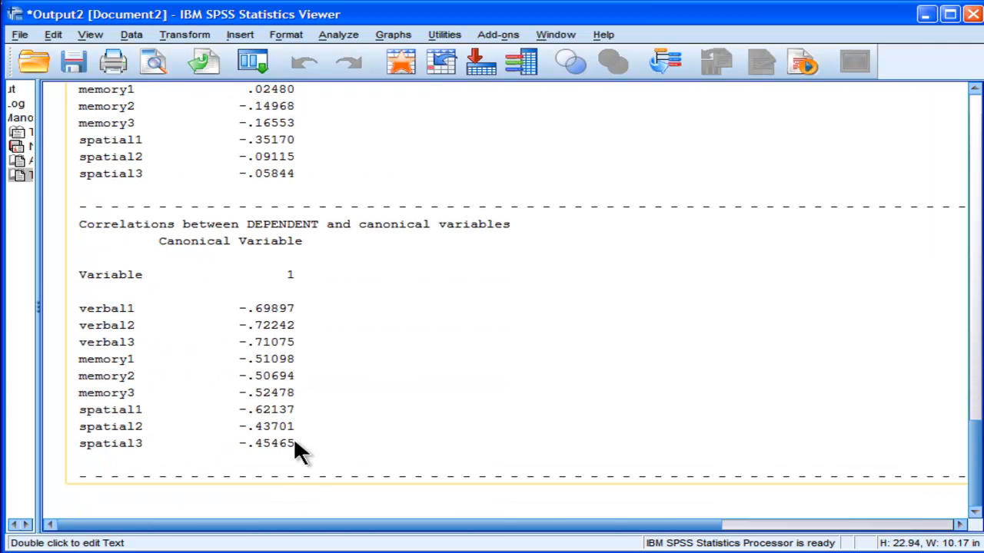
{"action": "mouse_move", "coordinate": [284, 500]}
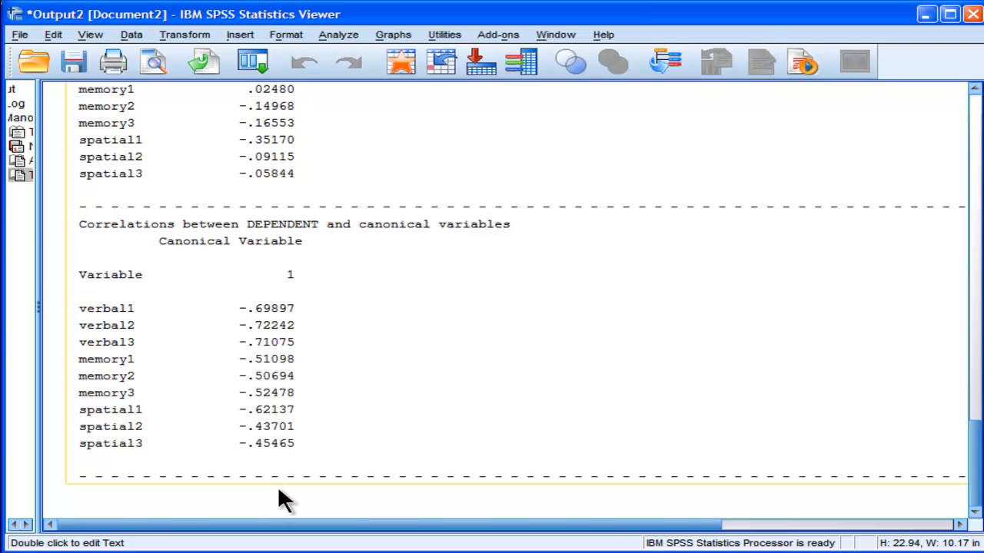
{"action": "mouse_move", "coordinate": [619, 434]}
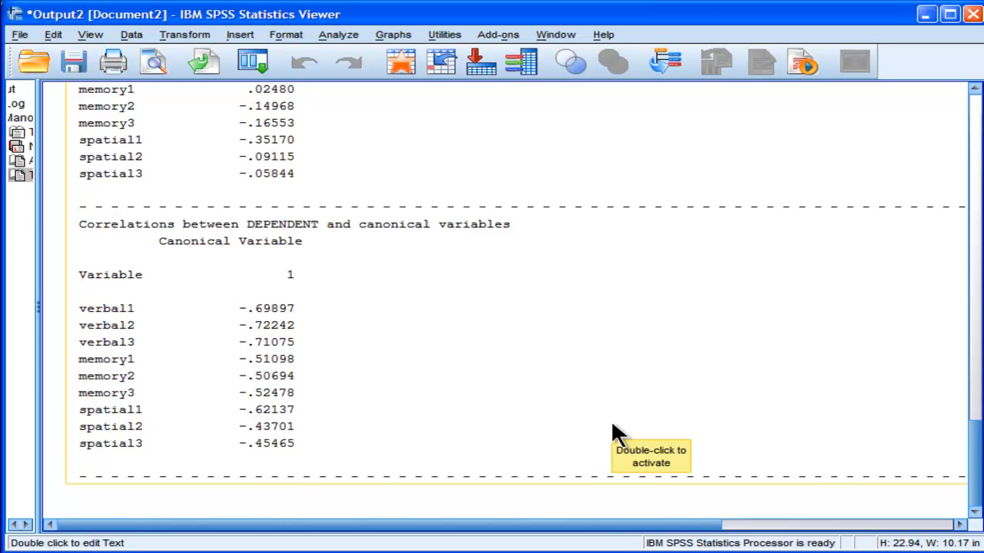
{"action": "mouse_move", "coordinate": [253, 450]}
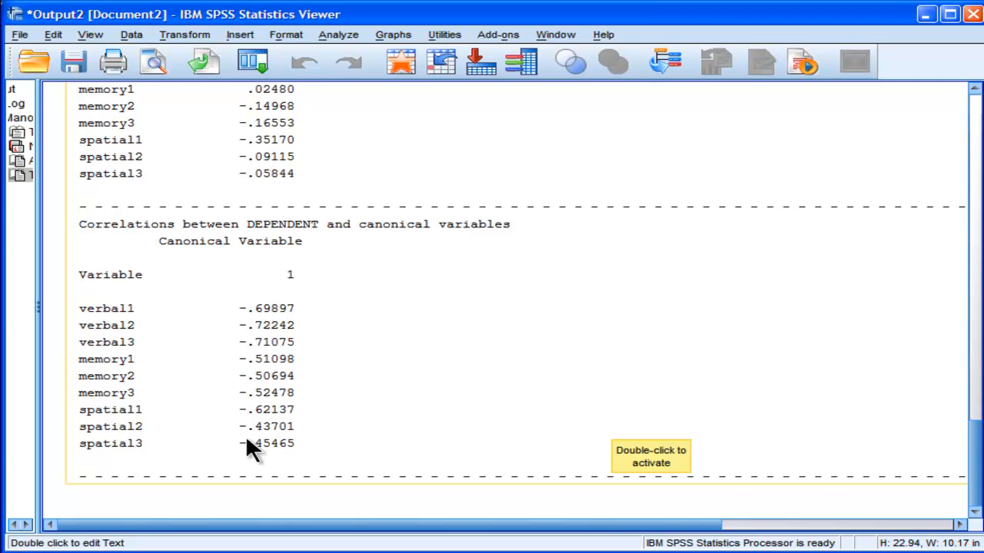
{"action": "mouse_move", "coordinate": [453, 424]}
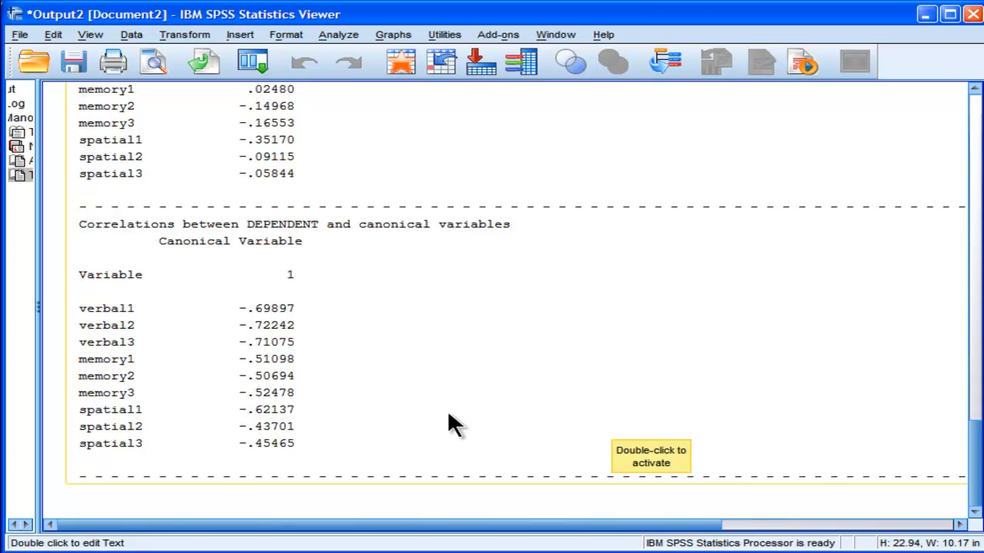
{"action": "mouse_move", "coordinate": [242, 354]}
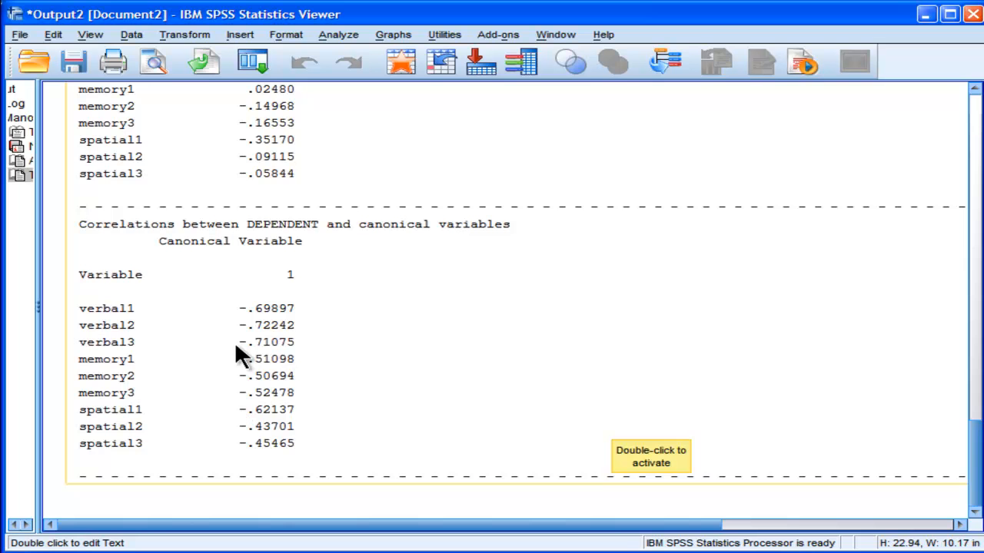
{"action": "mouse_move", "coordinate": [385, 371]}
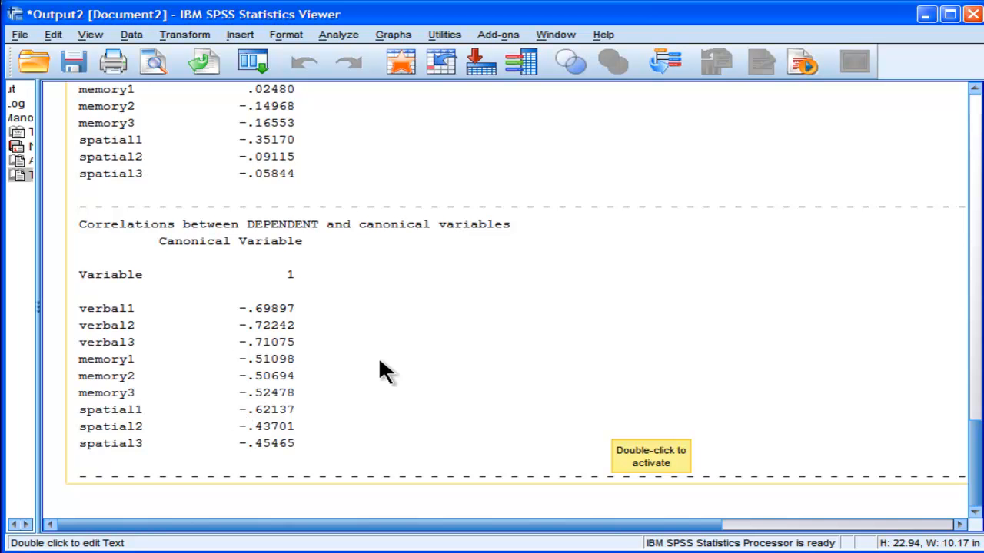
{"action": "mouse_move", "coordinate": [342, 338]}
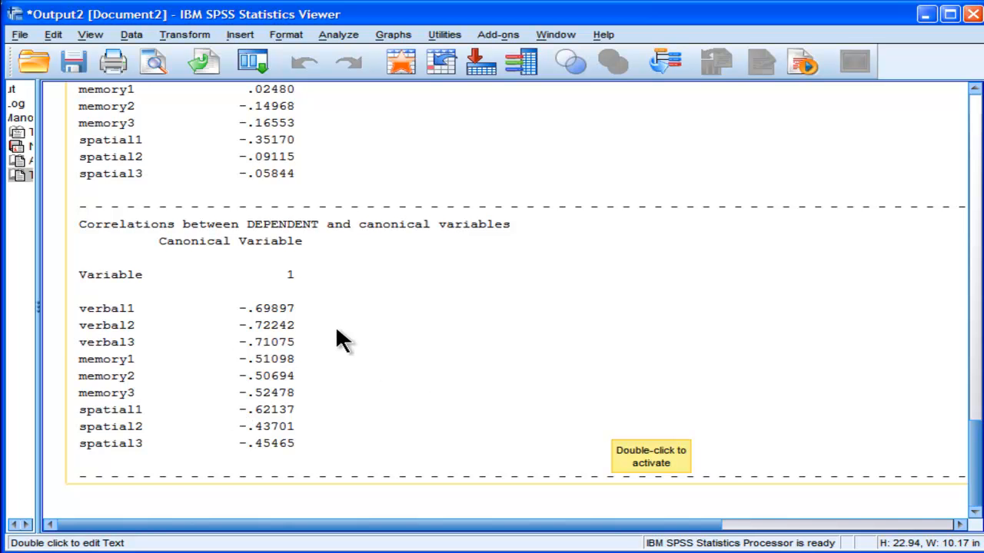